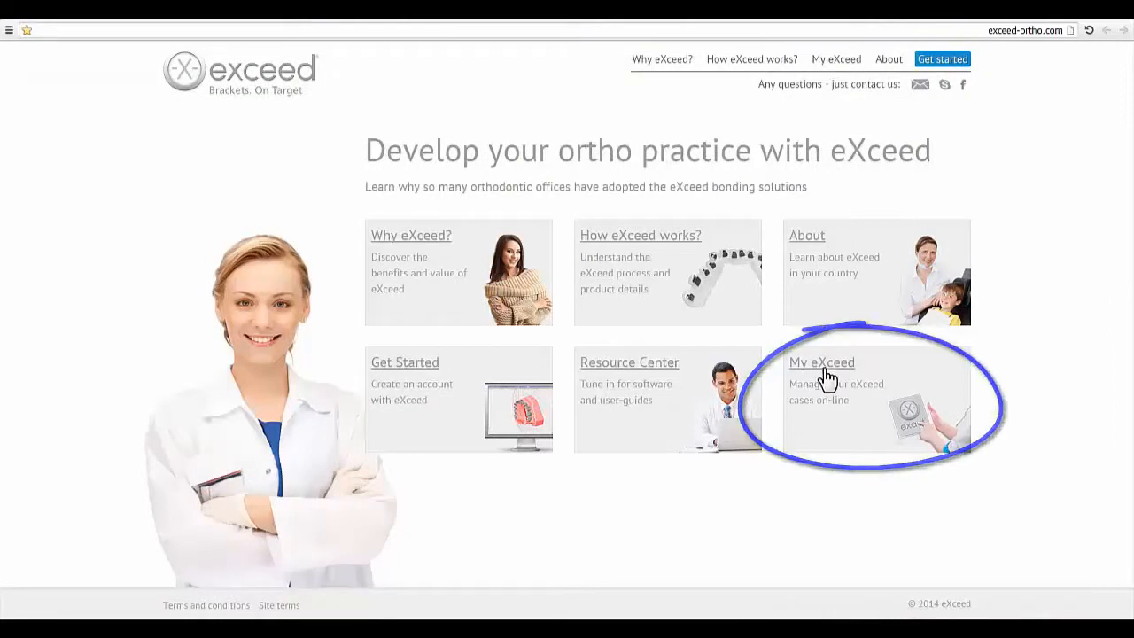
Sign in to the doctor portal via My eXceed and land on the patient list
click(822, 362)
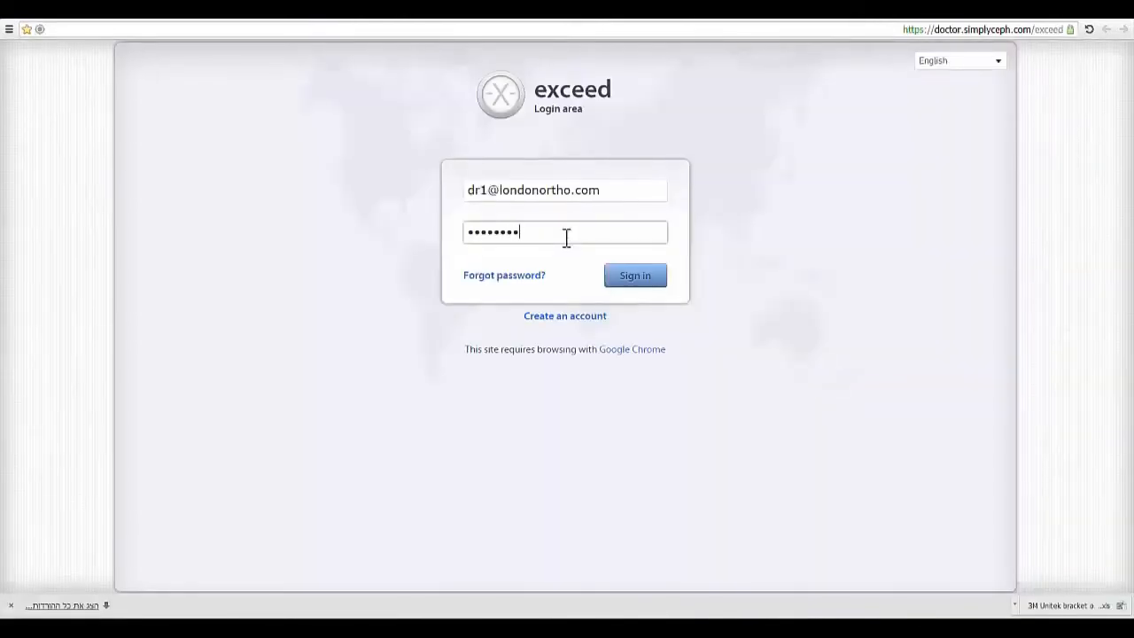
click(634, 275)
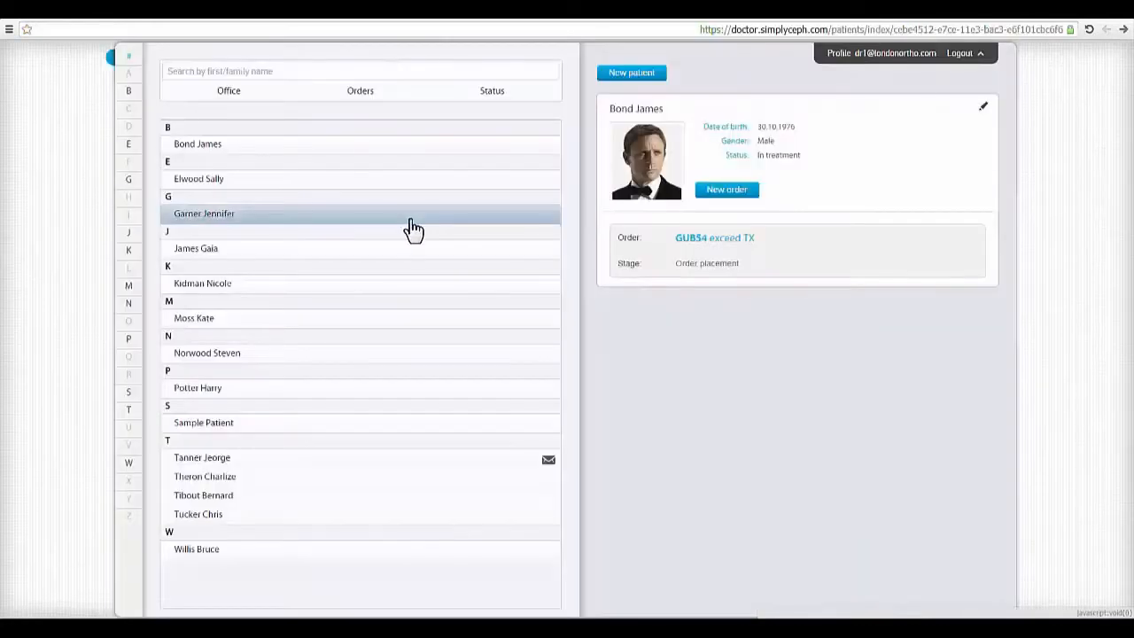
click(228, 90)
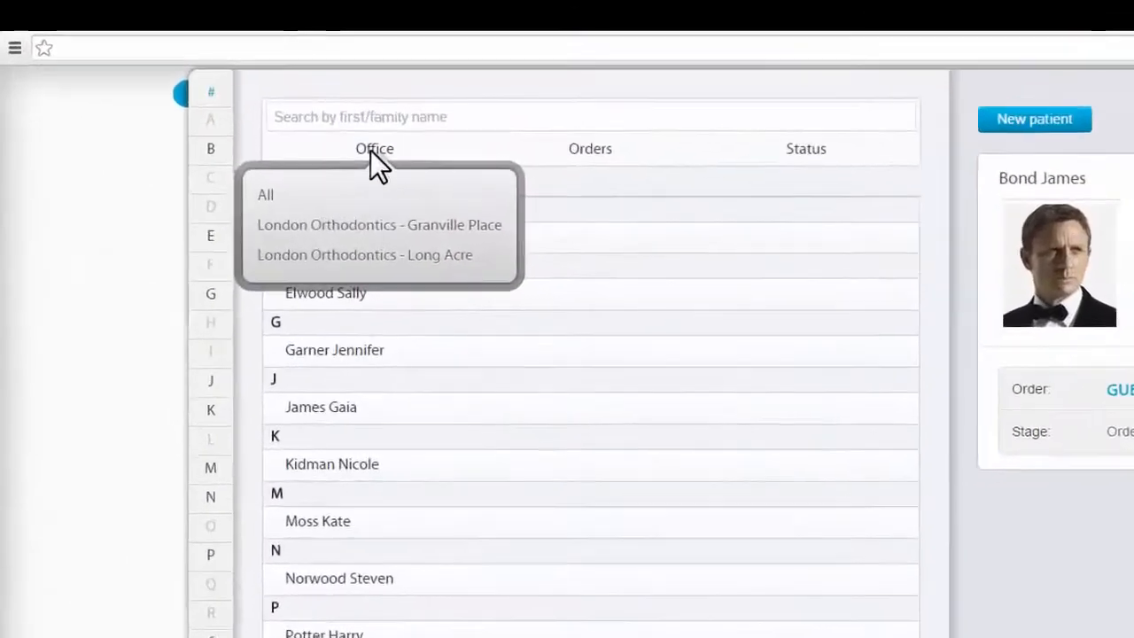
click(706, 177)
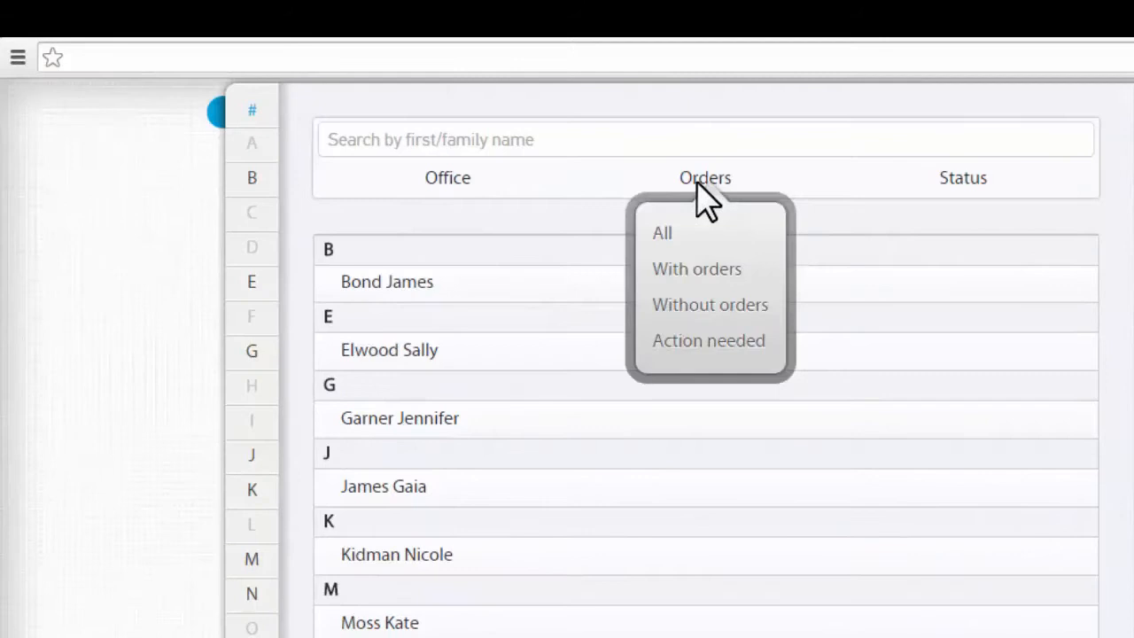
click(705, 139)
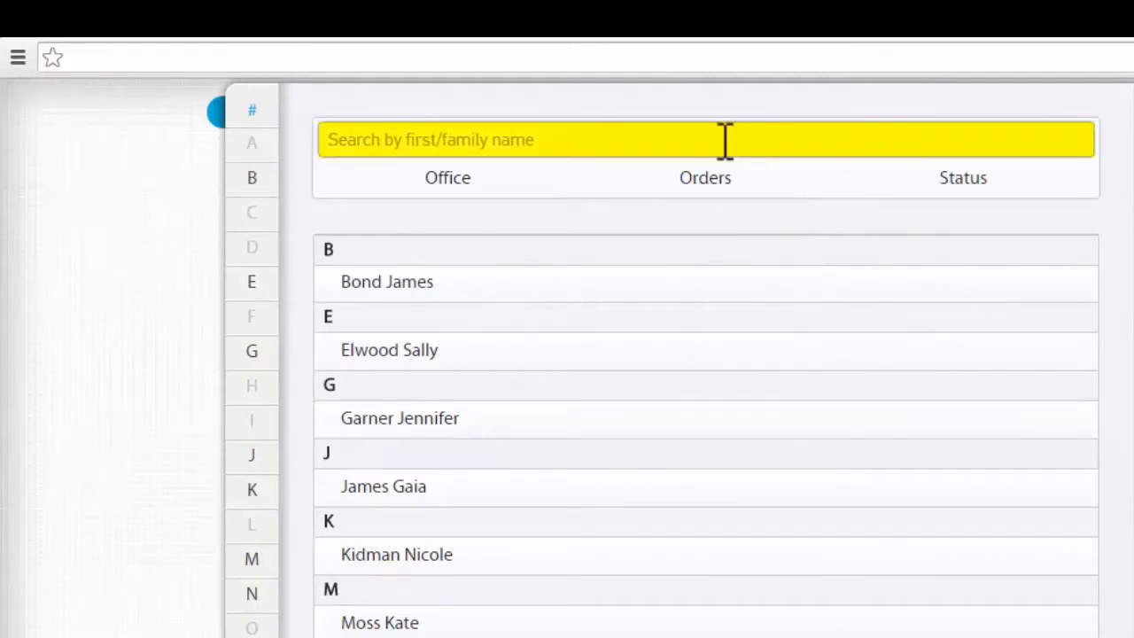
text(n)
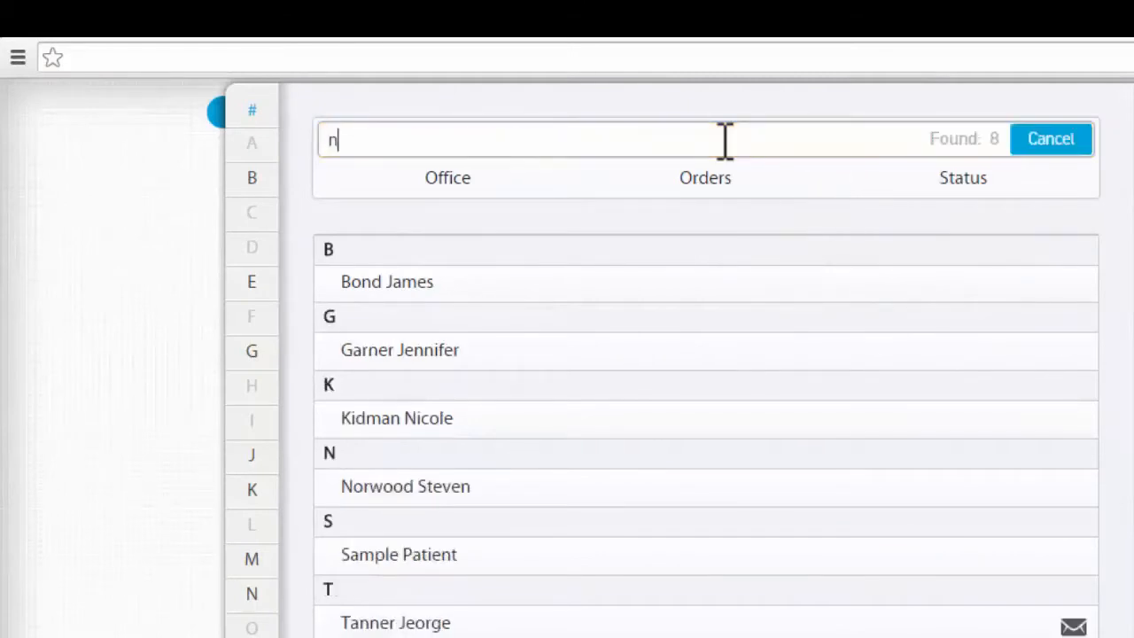
click(1051, 139)
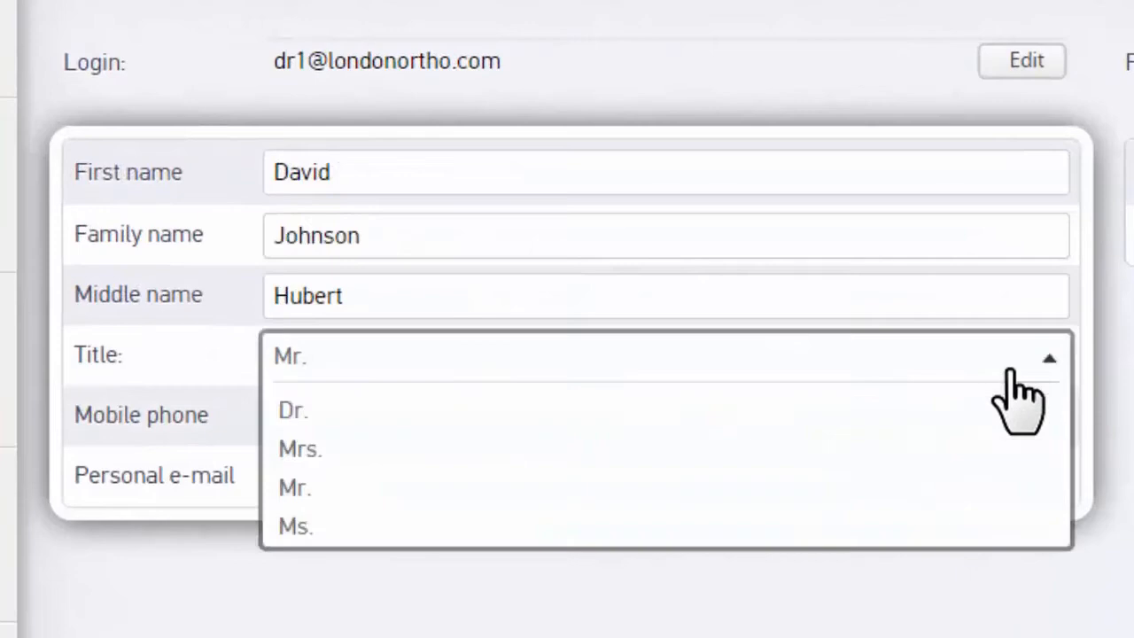
click(295, 409)
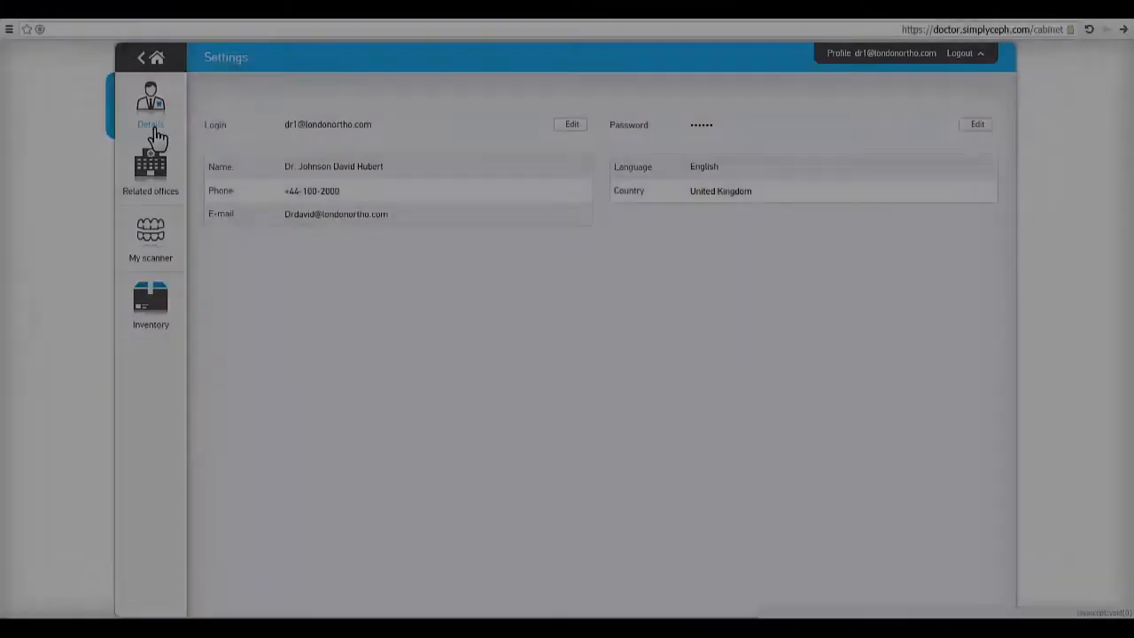
Review the Related offices, My scanner and Inventory sections of the settings
click(149, 168)
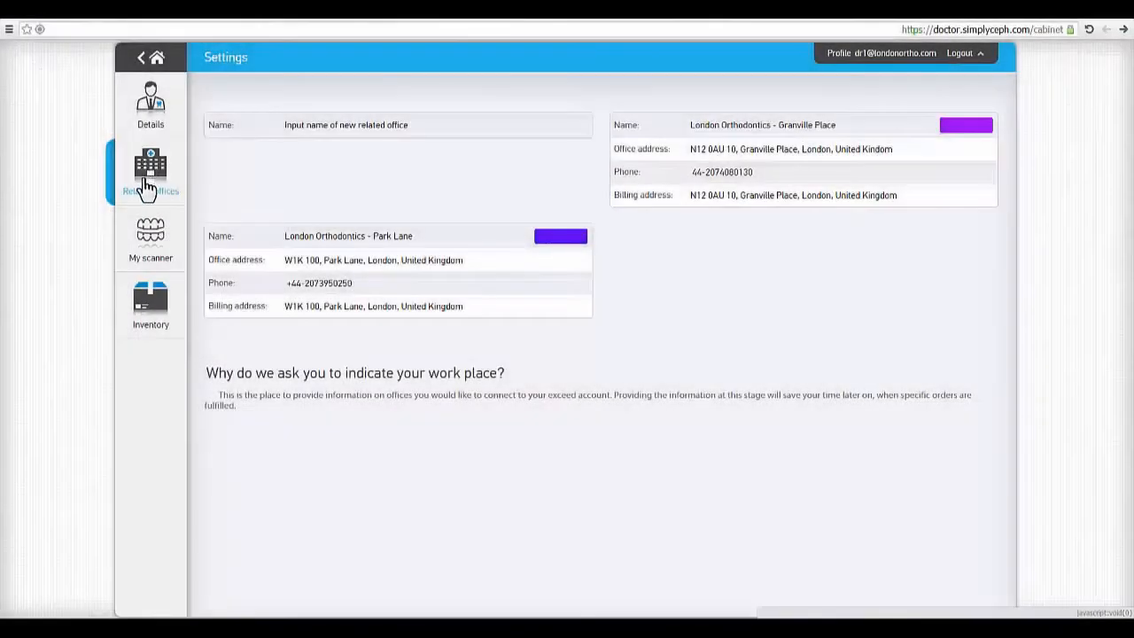
click(149, 239)
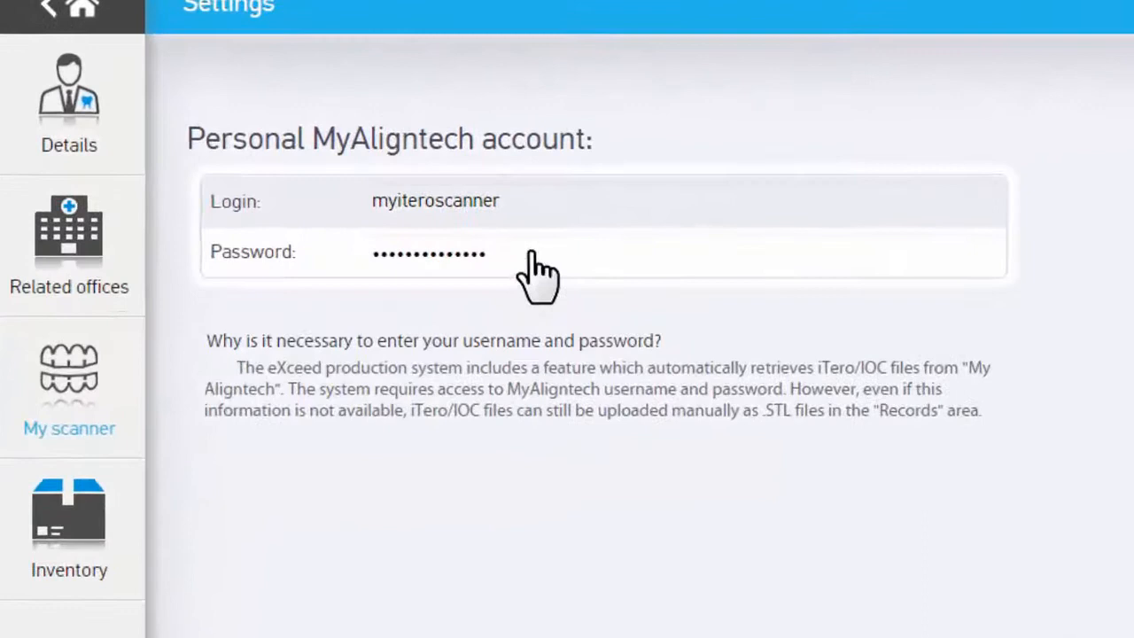
click(512, 251)
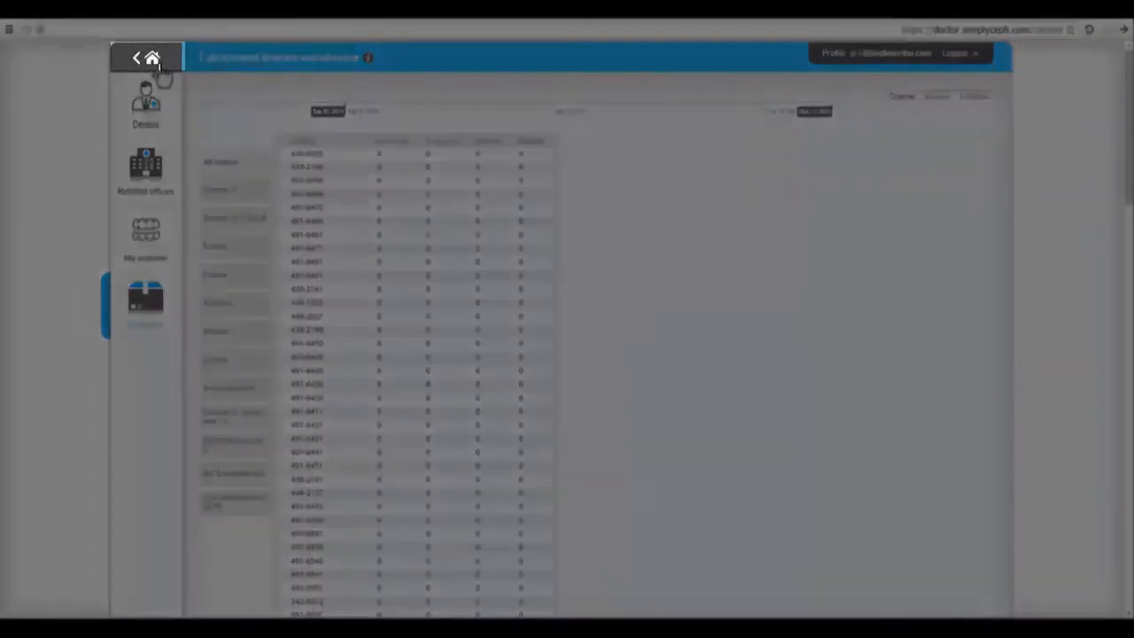
Create patient Doe, Jane, female, at London Orthodontics – Granville Place and accept
click(136, 57)
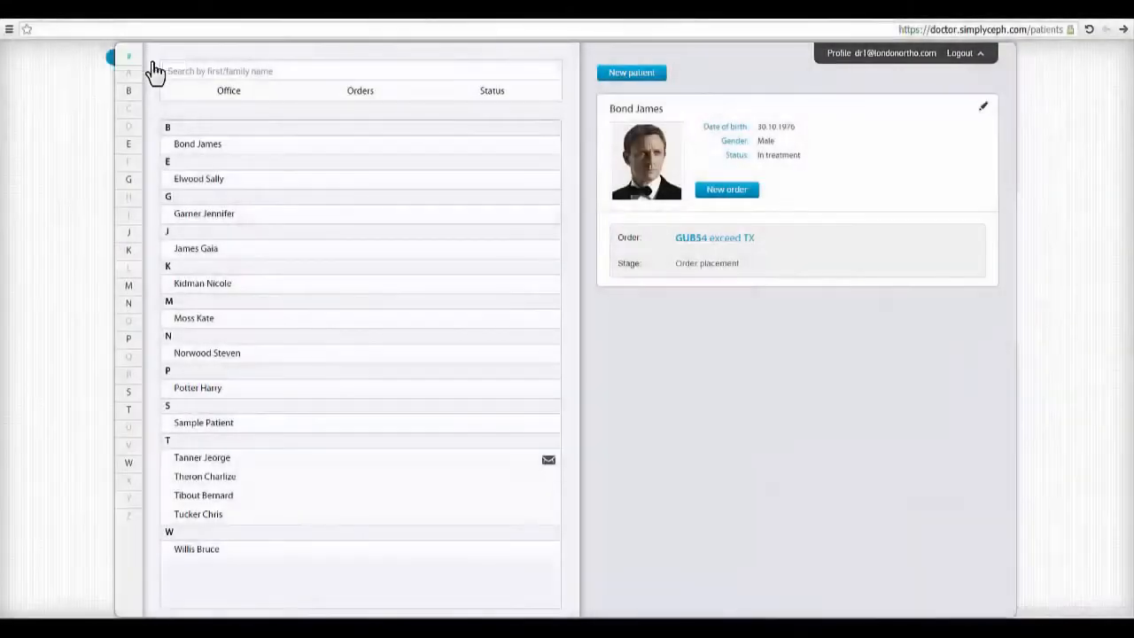
click(631, 72)
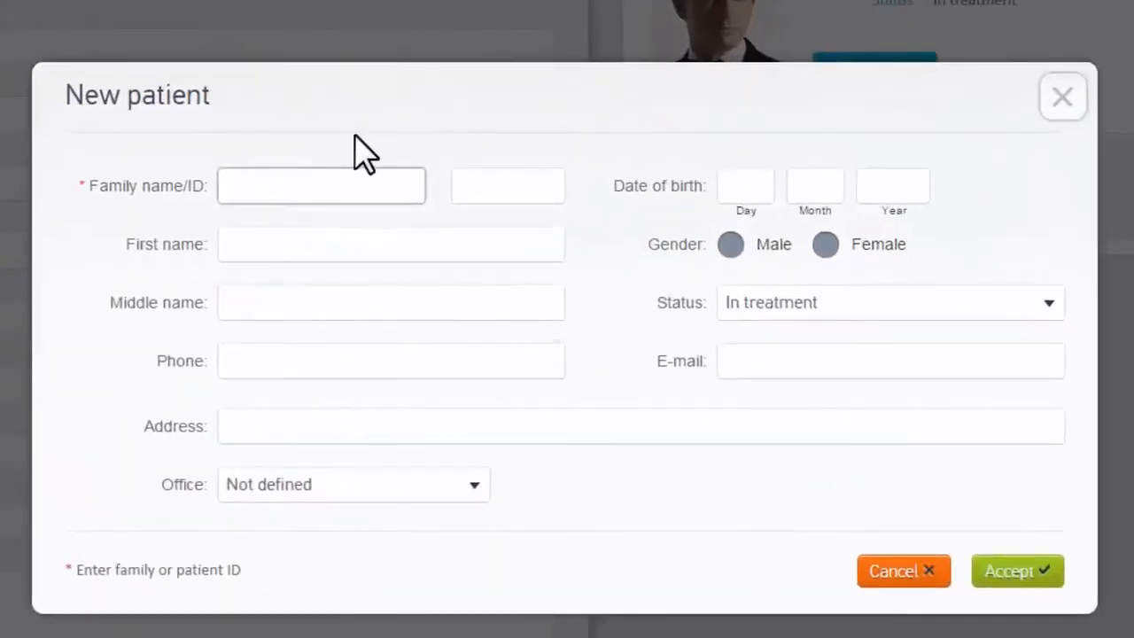
text(Doe)
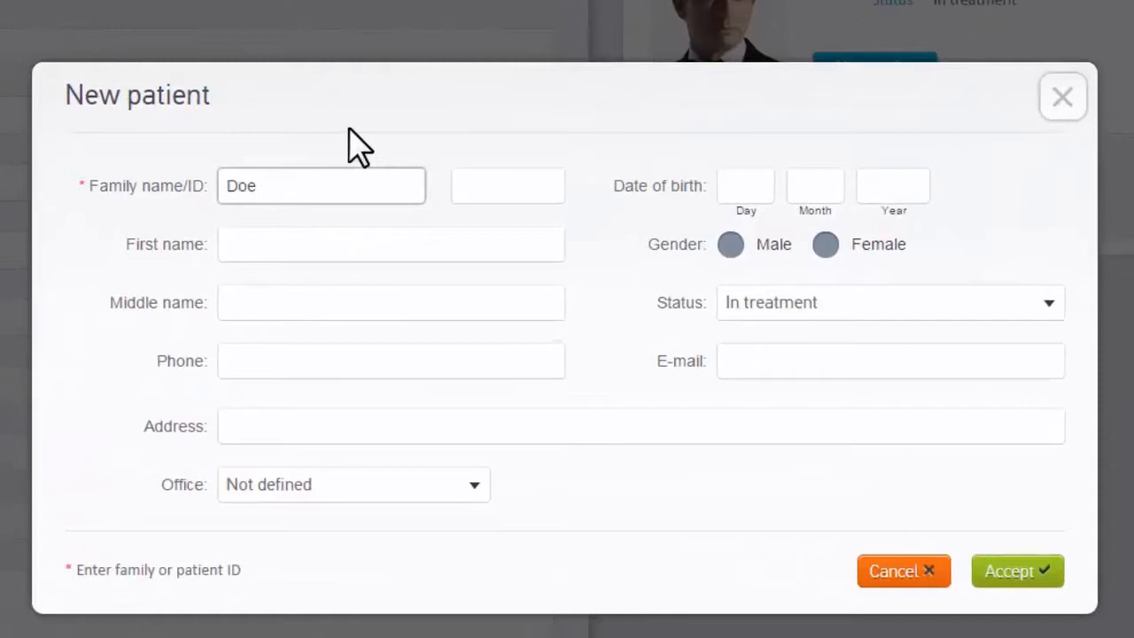
text(Jane)
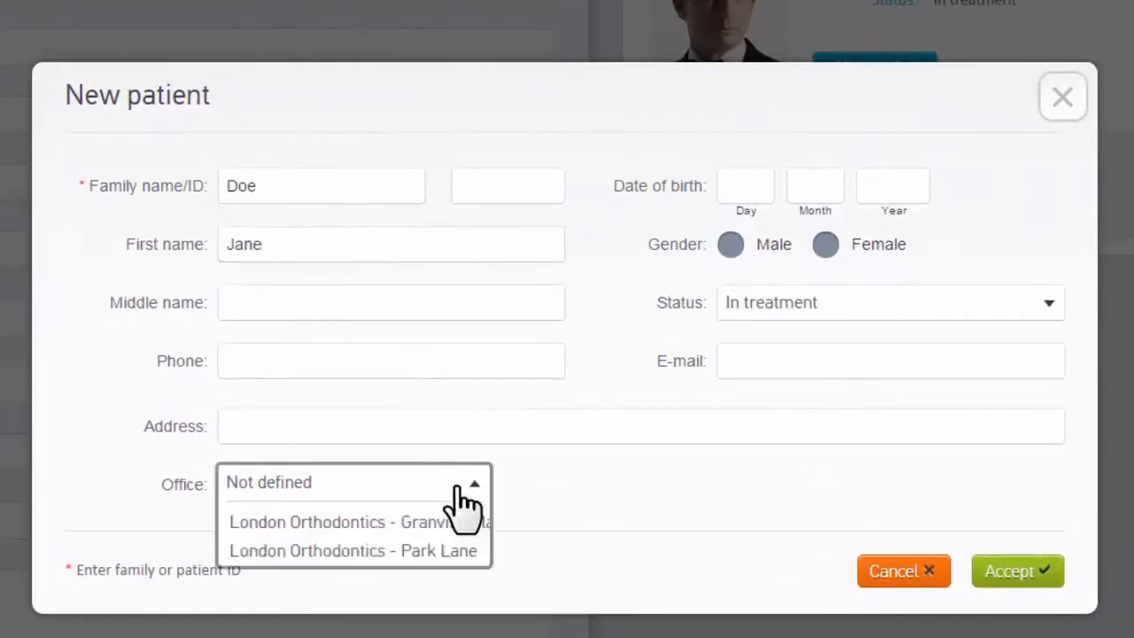
click(345, 521)
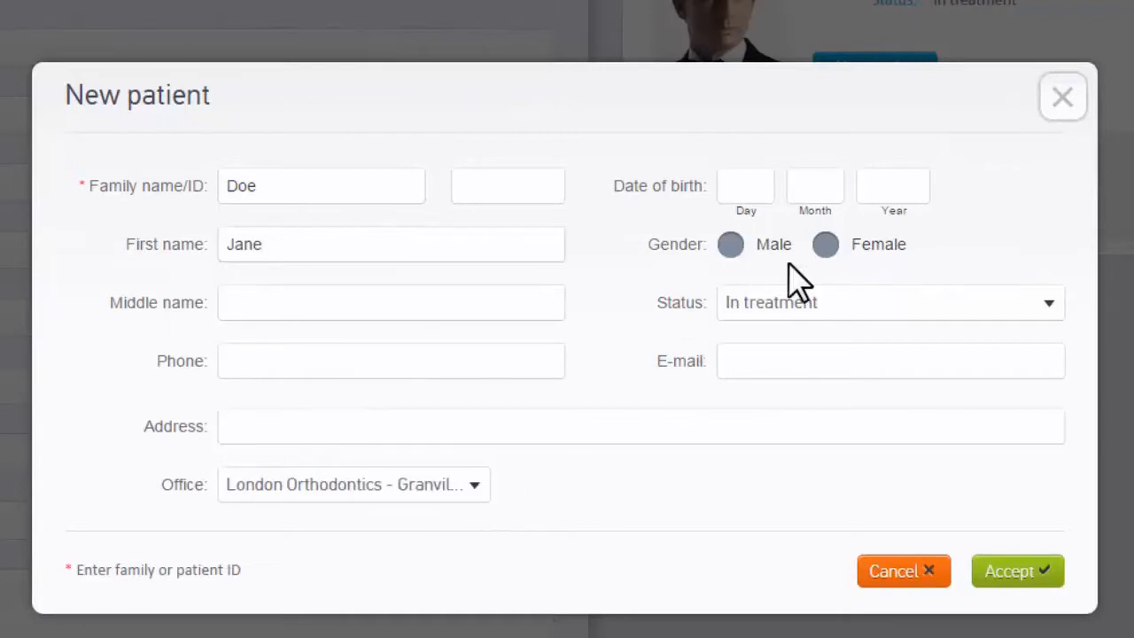
click(826, 244)
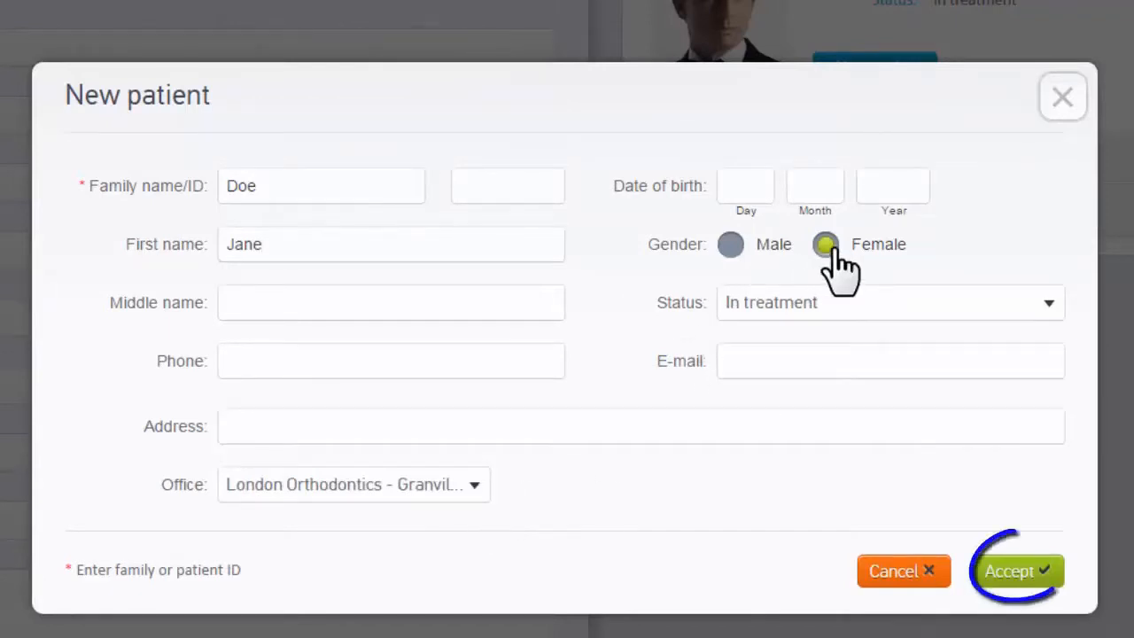
click(1017, 571)
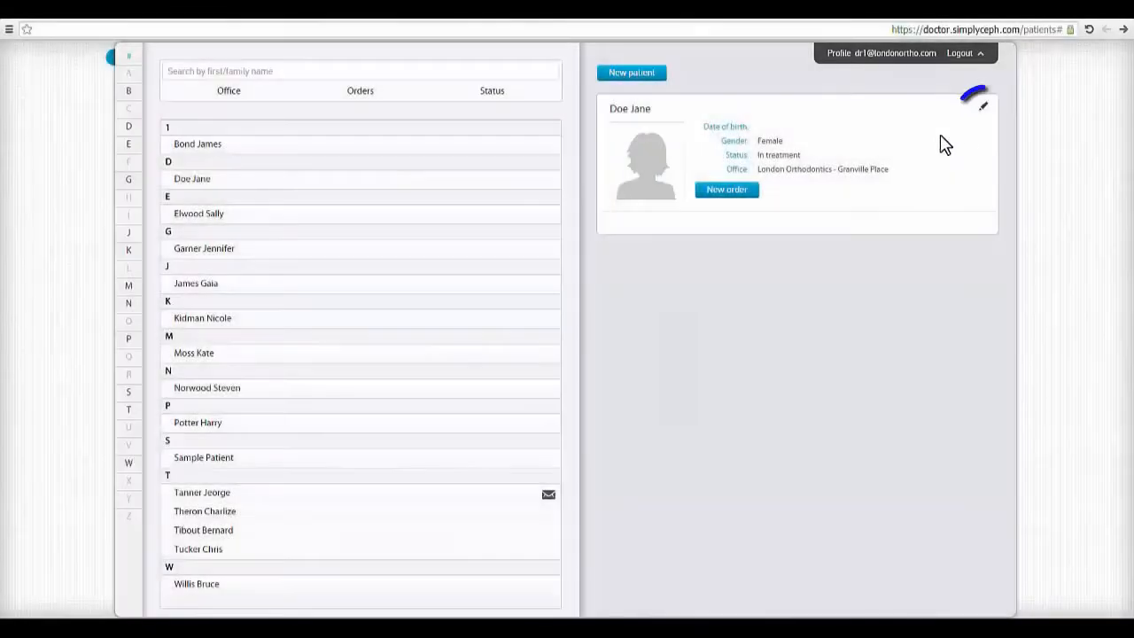
Edit Jane Doe's card to set date of birth 01.01.2000 and accept
click(982, 106)
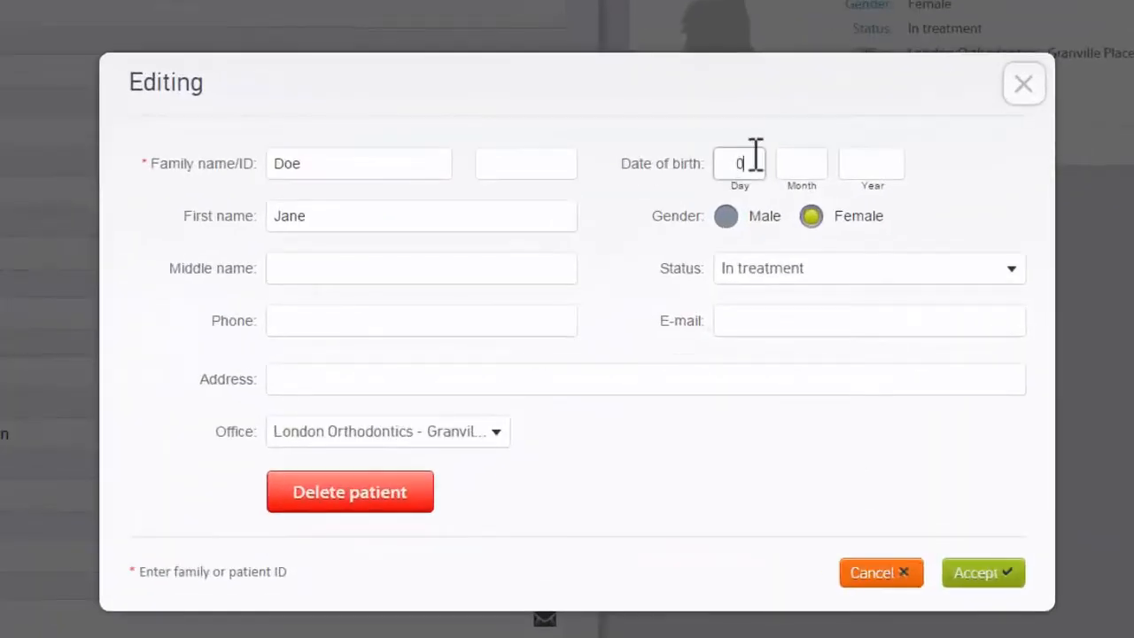
text(01)
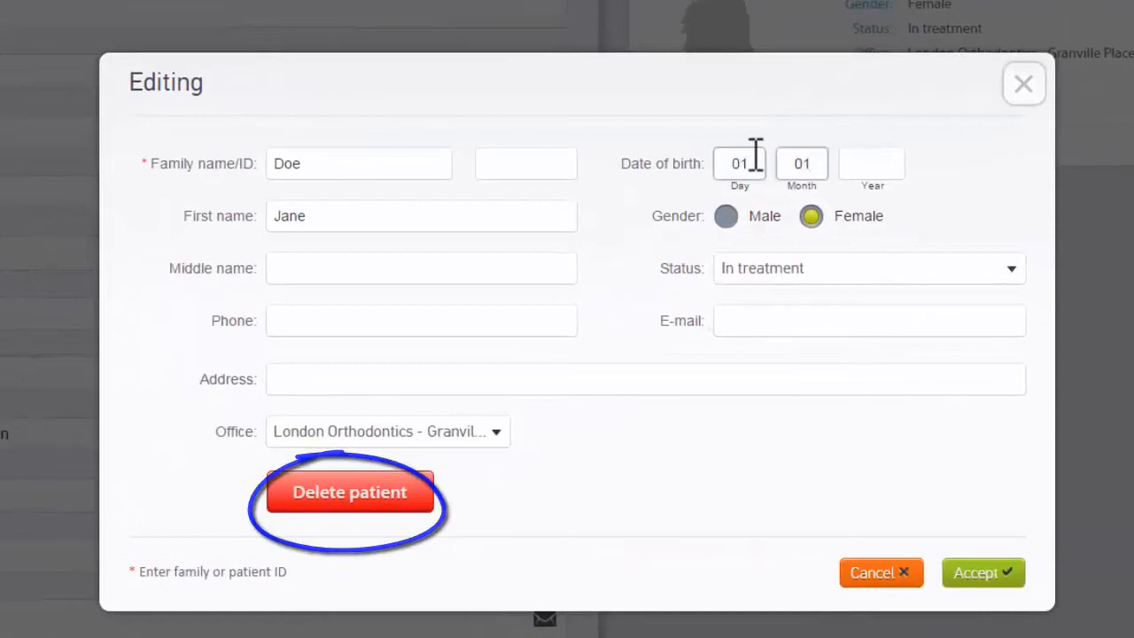
text(2000)
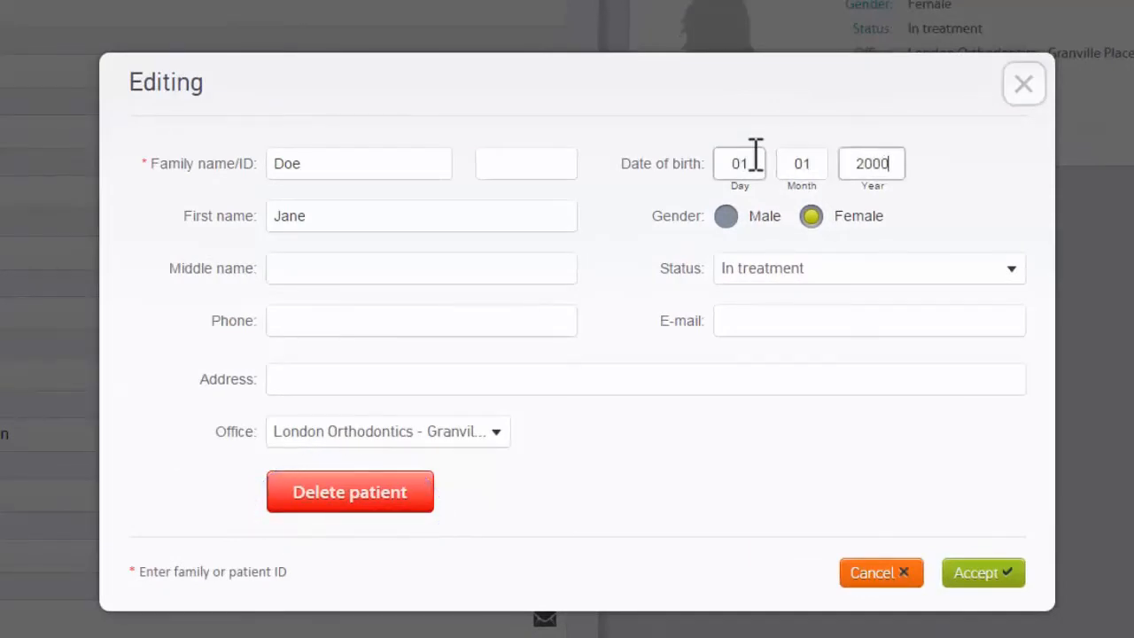
click(982, 573)
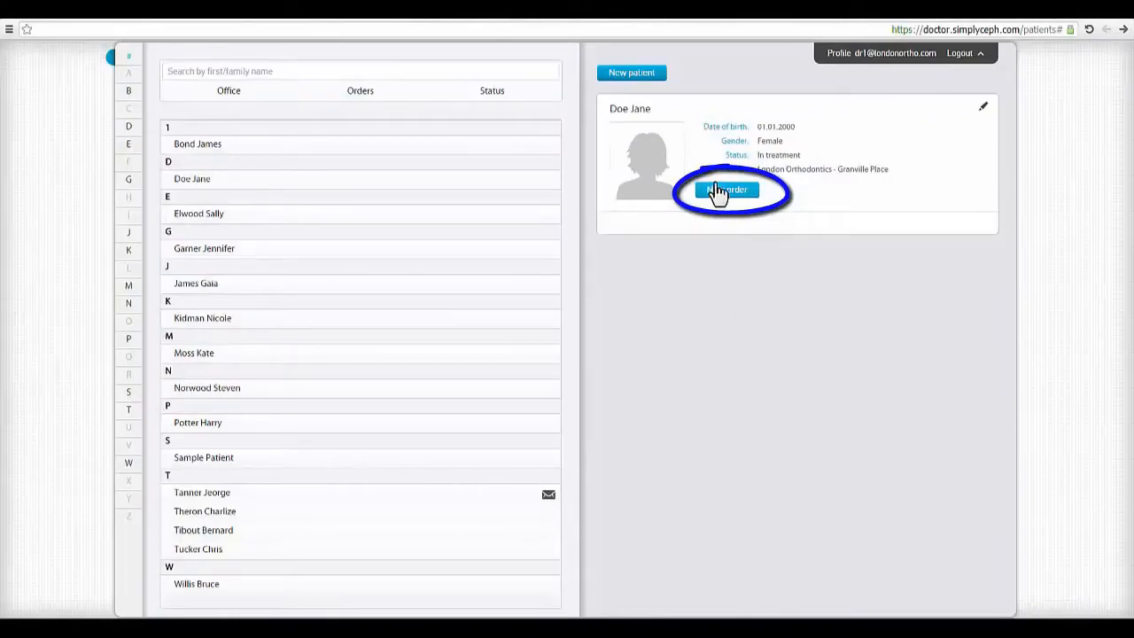
Create a new eXceed Tx order for Jane Doe, reaching order G4115's records page
click(727, 189)
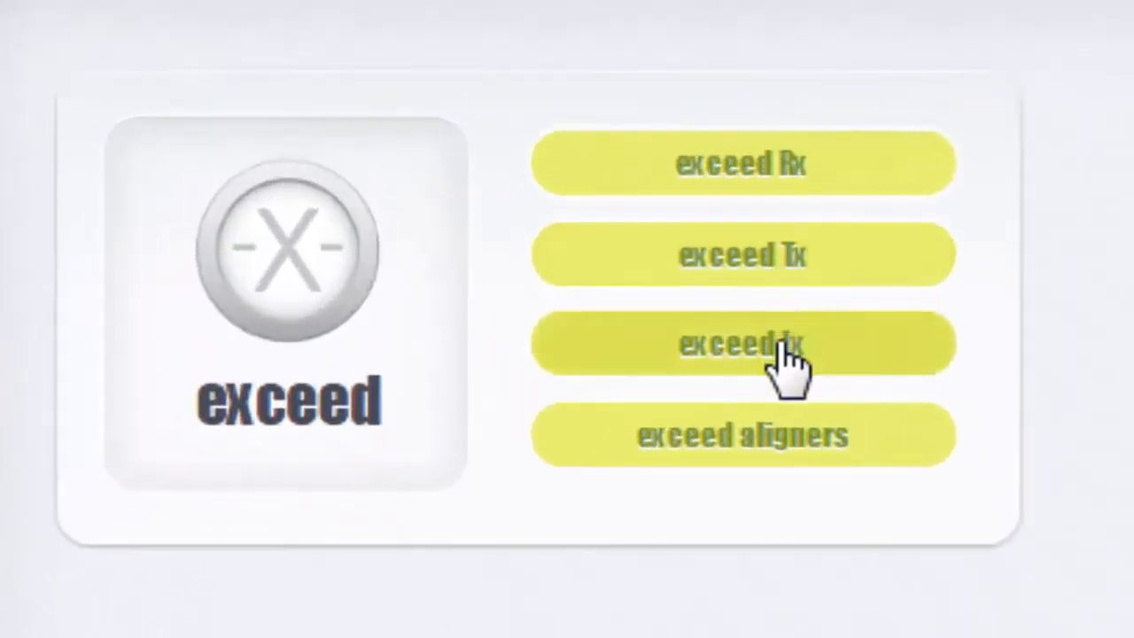
click(745, 344)
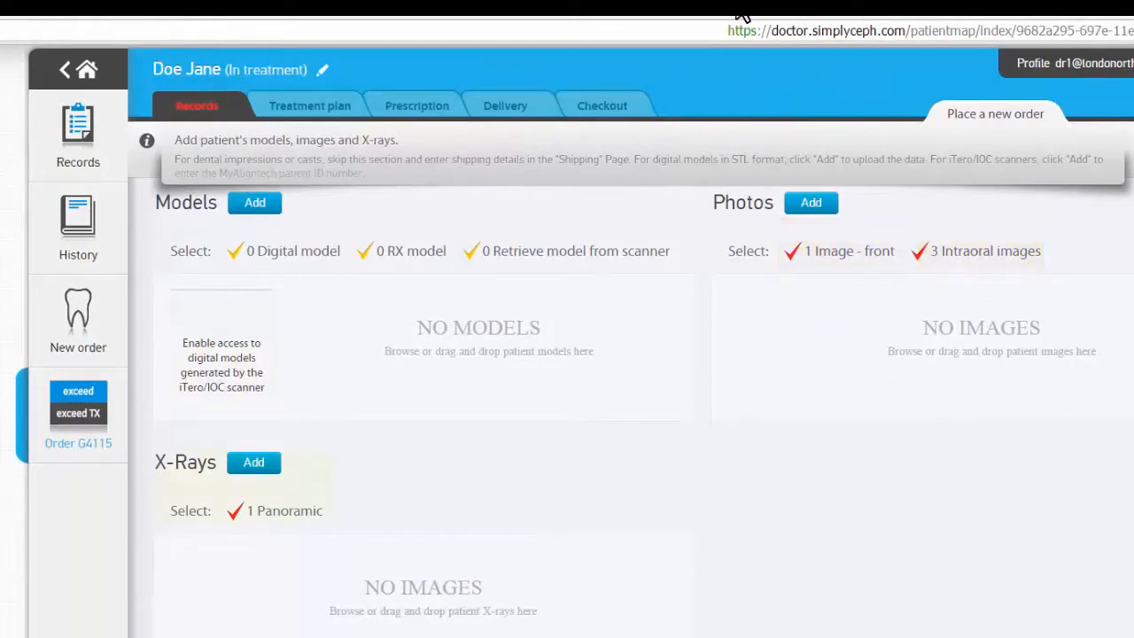
click(812, 202)
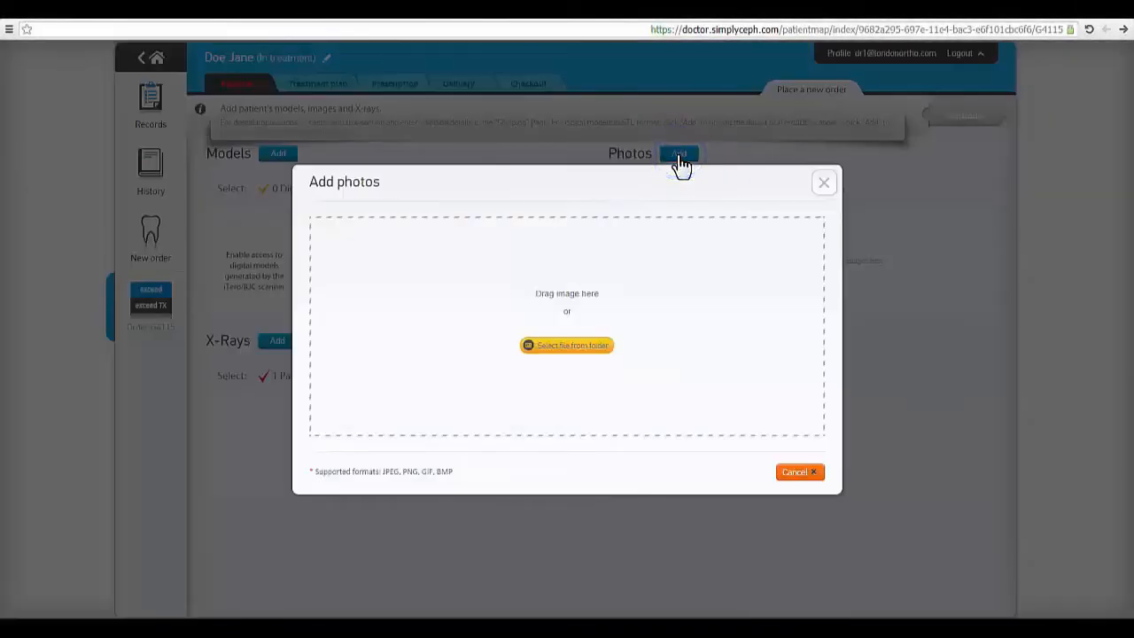
Upload the face photo from folder marked as Full face image
click(567, 344)
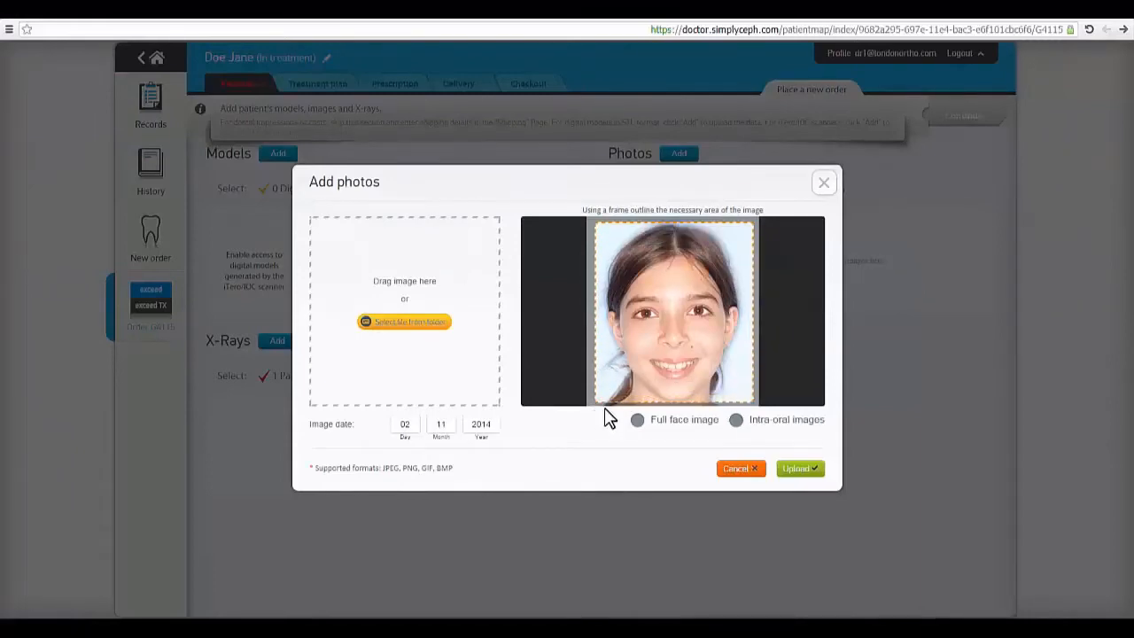
click(796, 468)
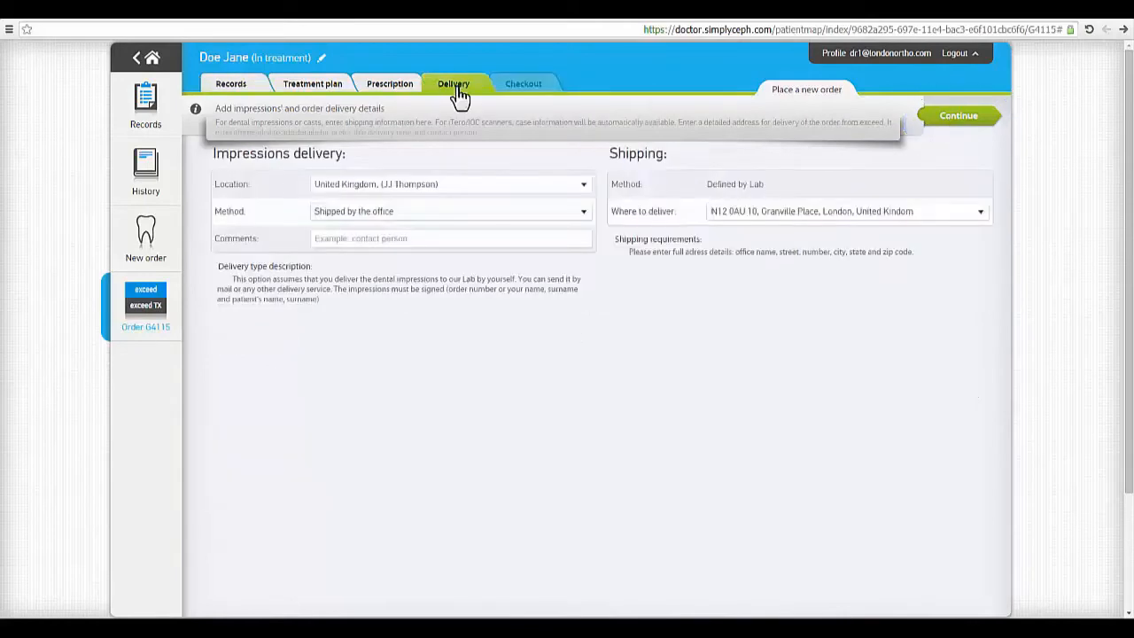
Return to the Records tab showing the face photo, intraoral images and panoramic X-ray
click(450, 237)
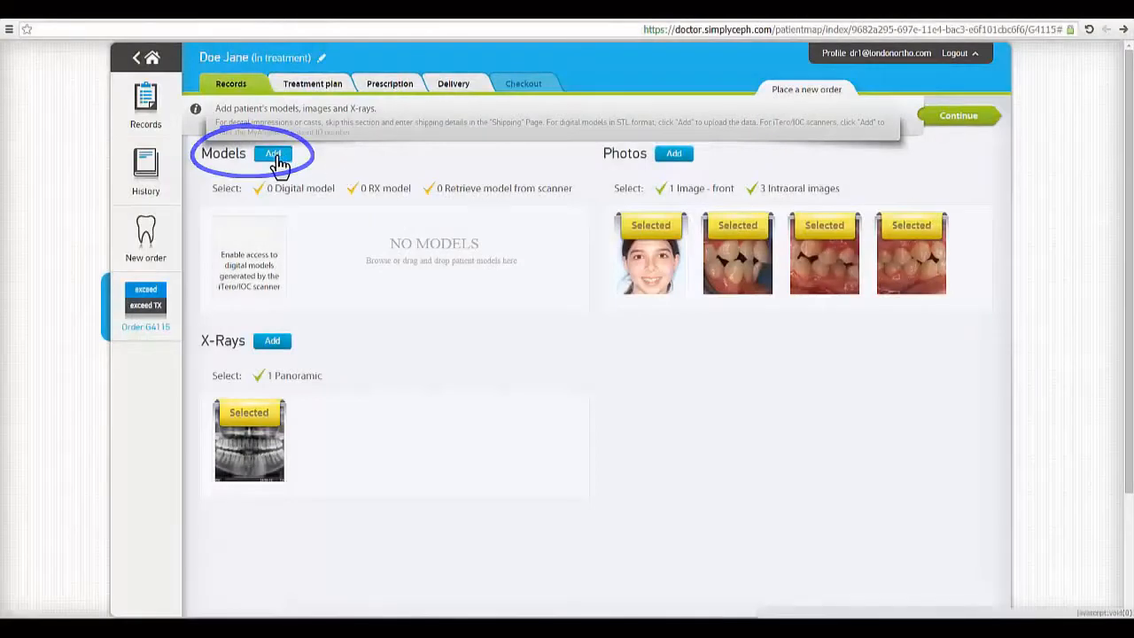
Upload the mandibular and maxillary STL models and select retrieval of scanner digital models
click(273, 152)
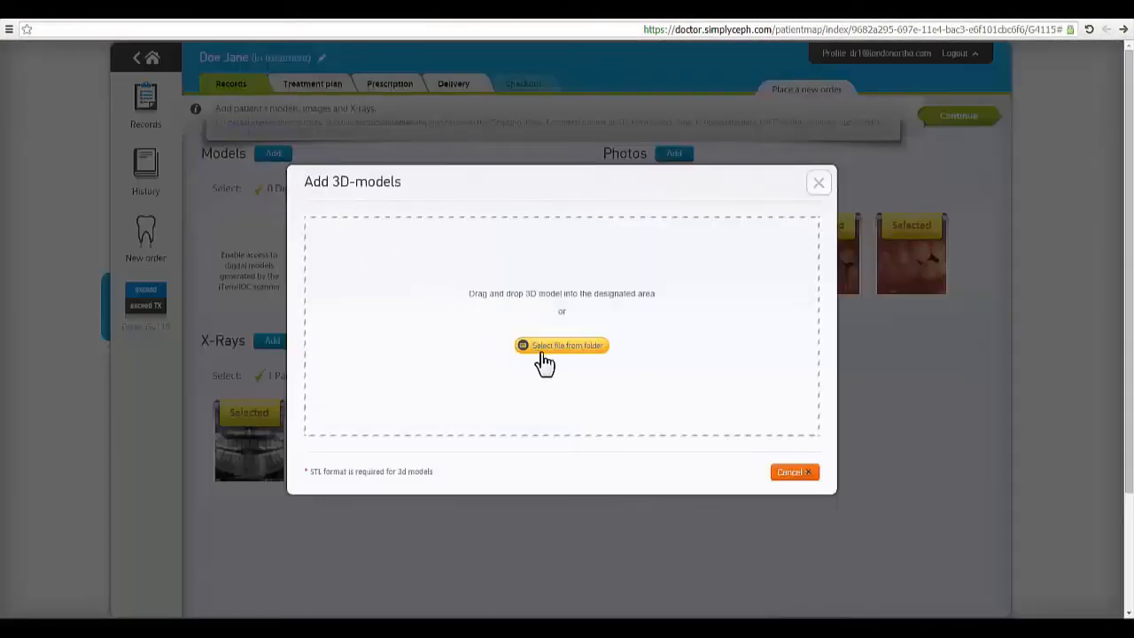
click(560, 344)
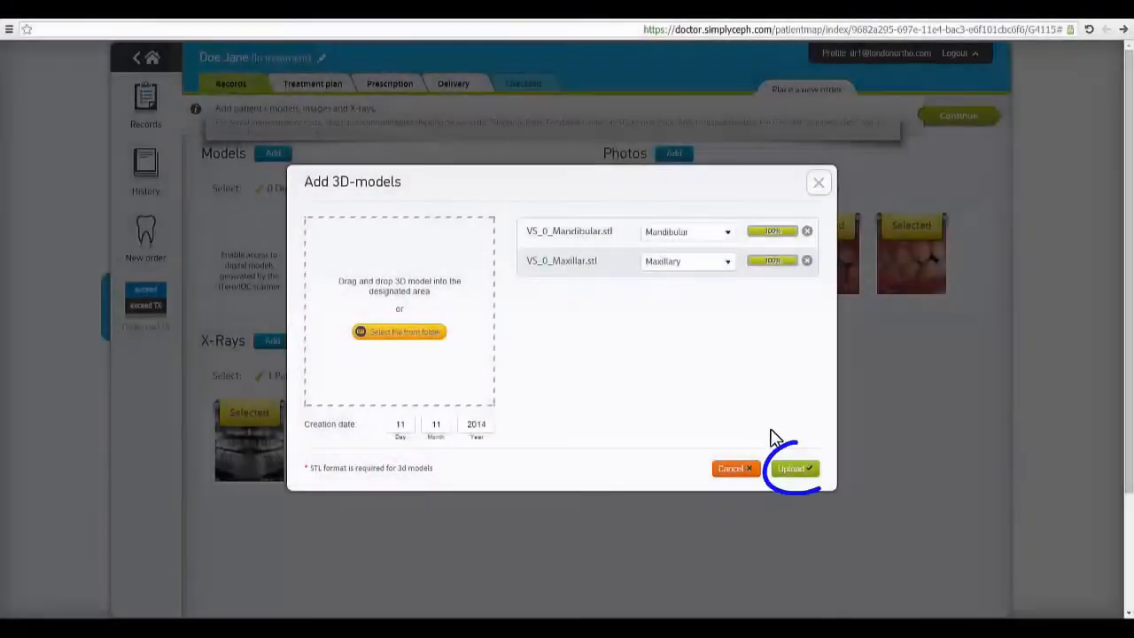
click(790, 468)
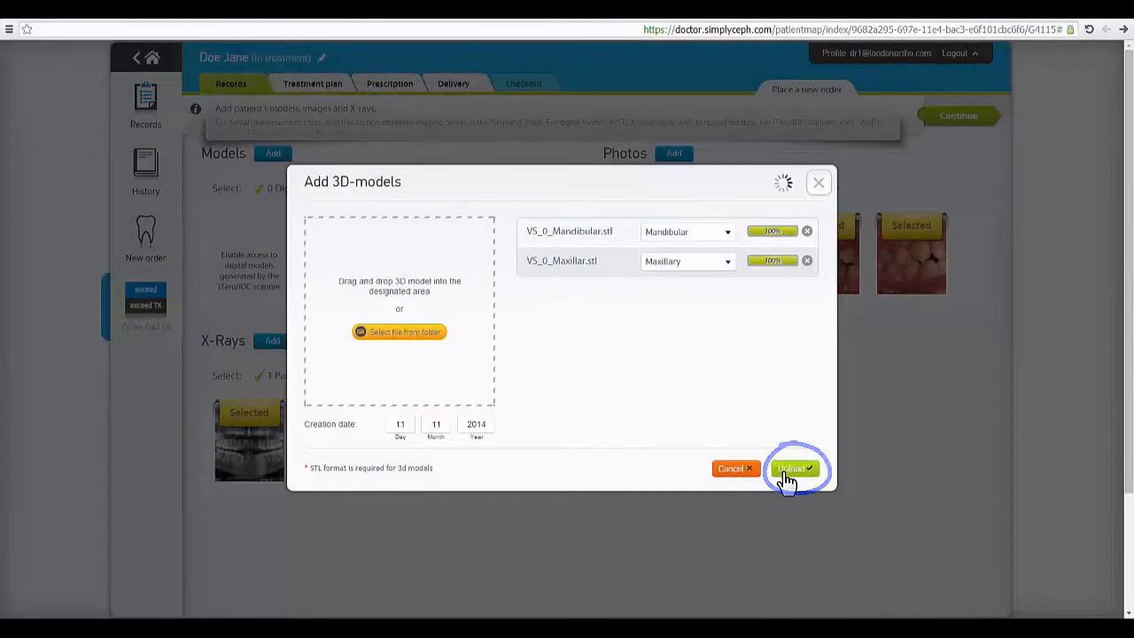
click(794, 468)
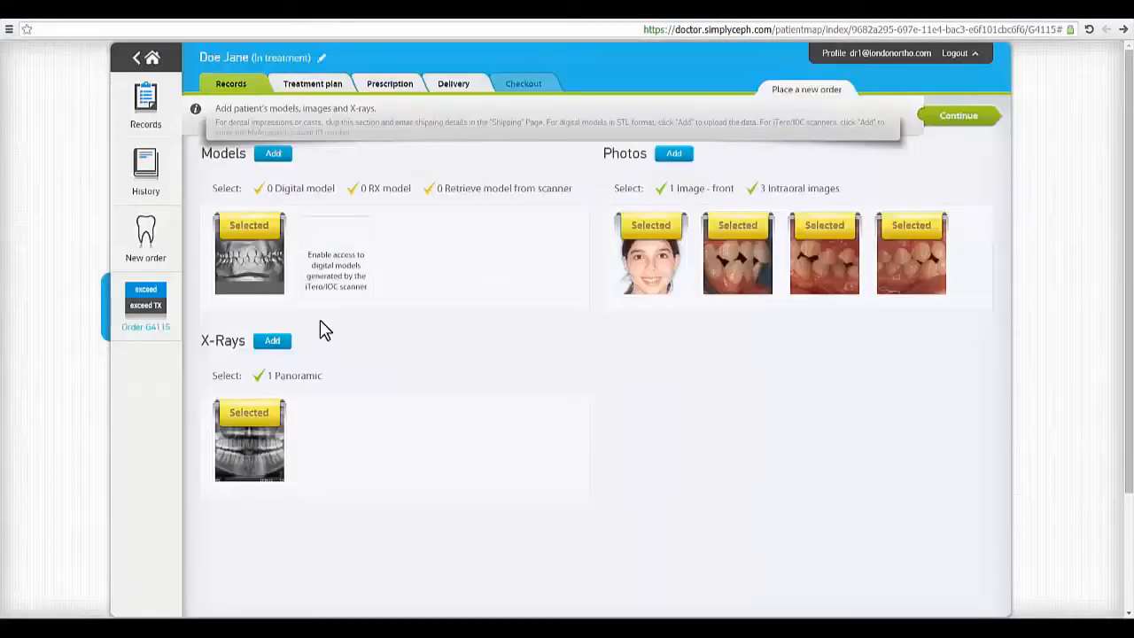
click(248, 253)
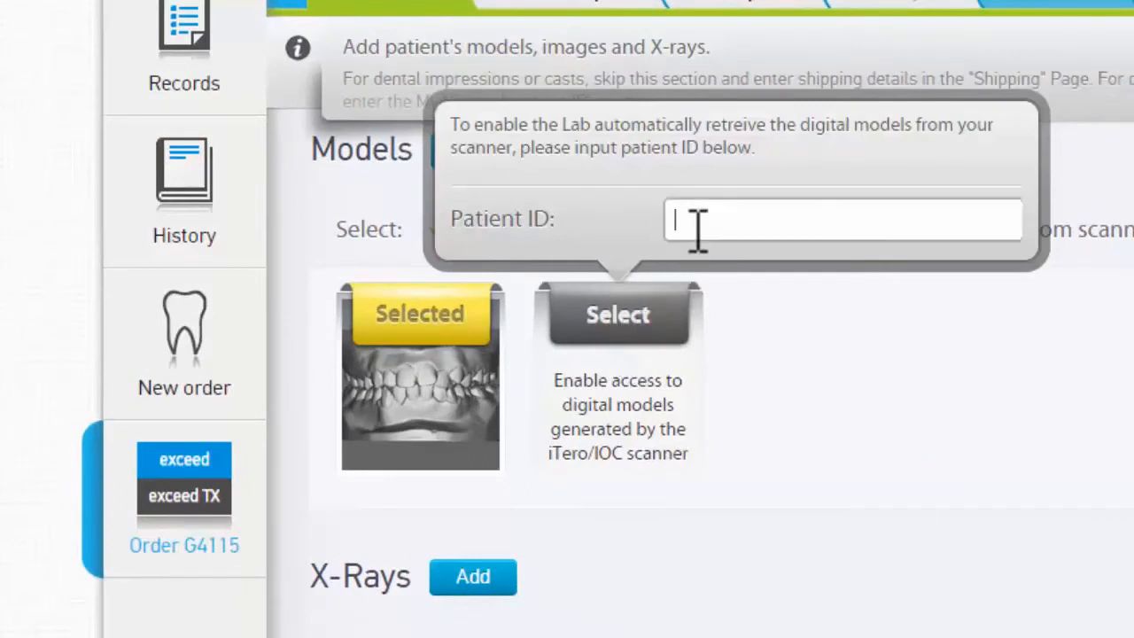
text(61147)
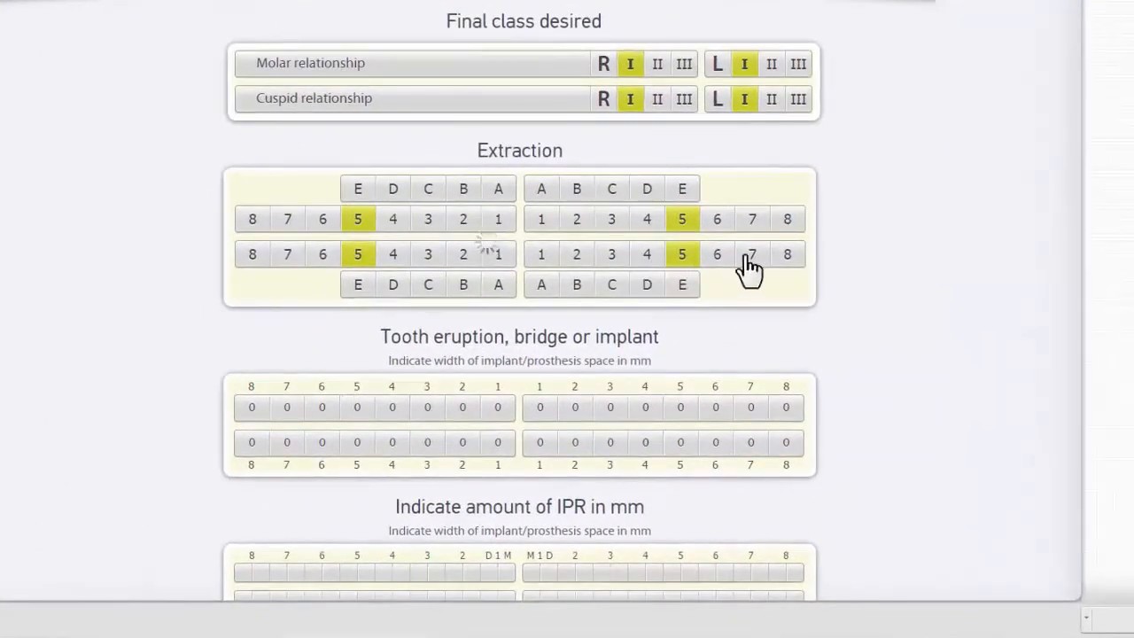
Review the Class I treatment plan with all four 5s extracted and continue to prescription
scroll(down, 3)
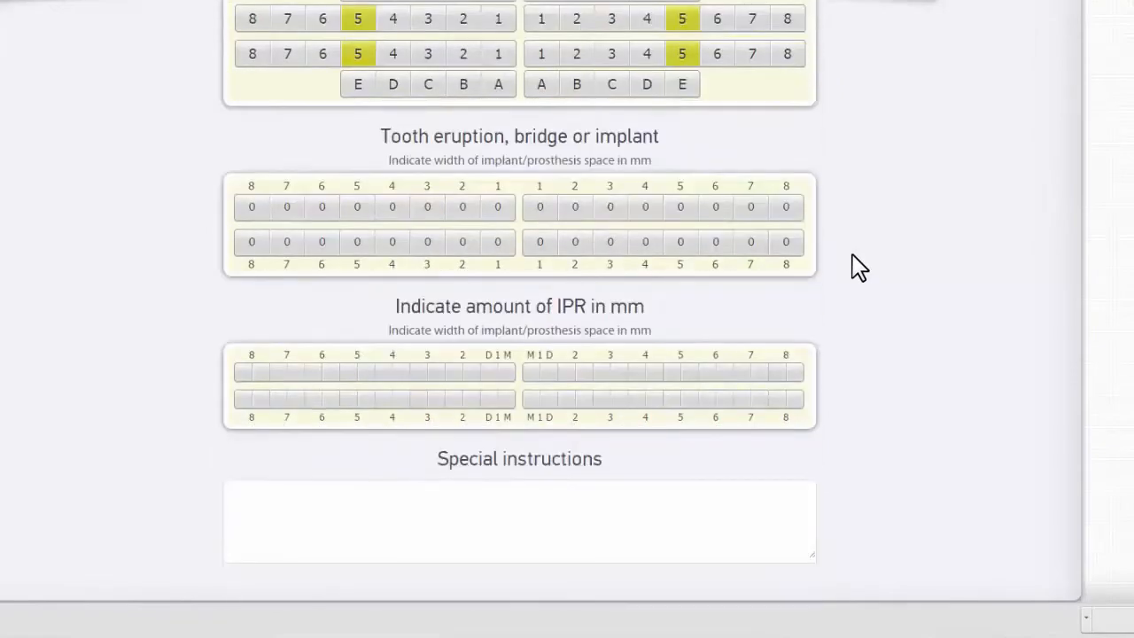
scroll(up, 3)
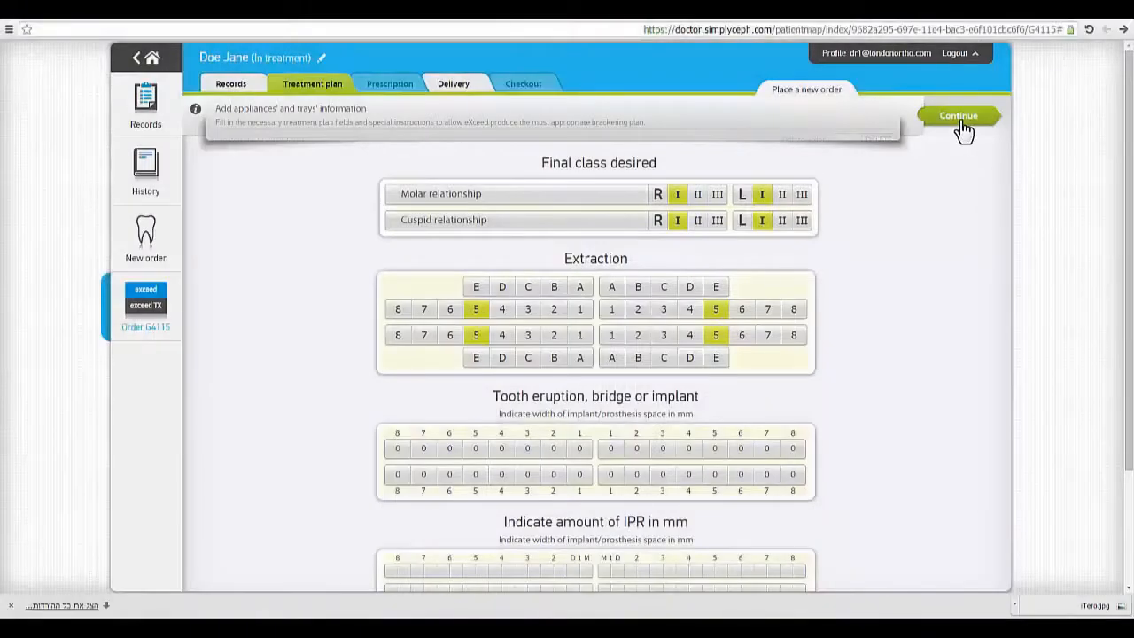
click(957, 115)
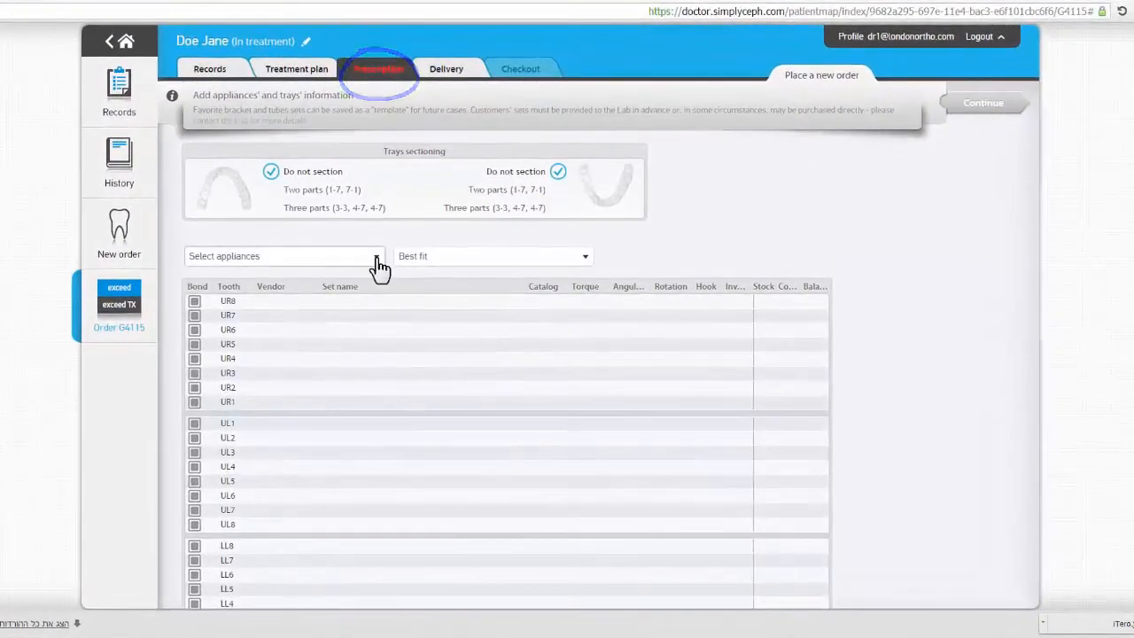
Assign the SS large 11925 appliance set with two-part tray sectioning and toggle LR5 bonding
click(284, 255)
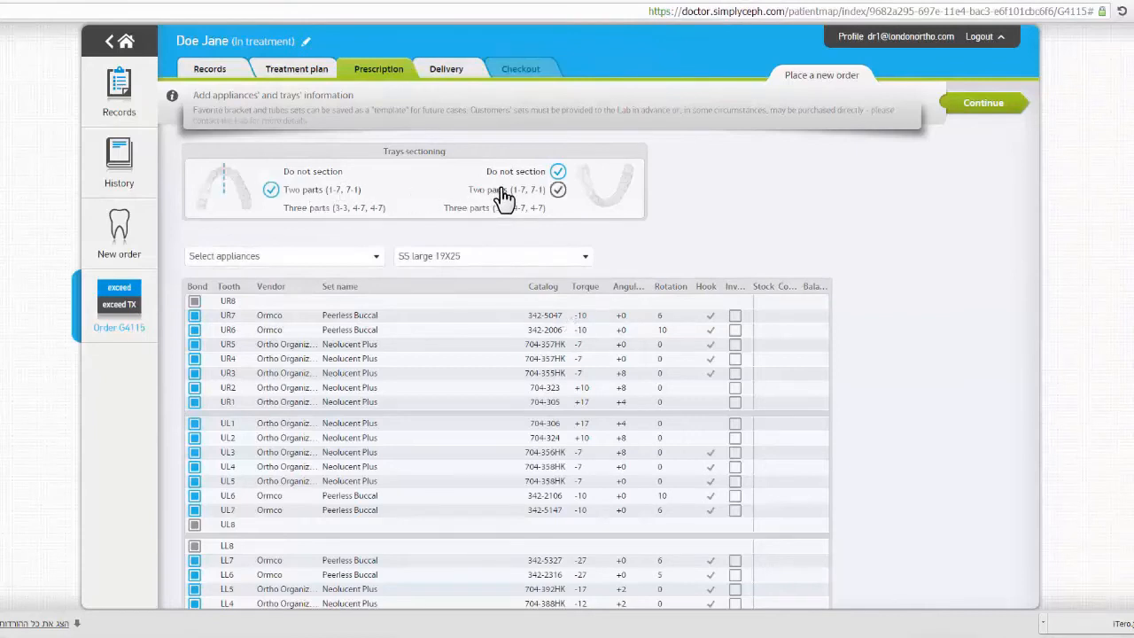
click(559, 171)
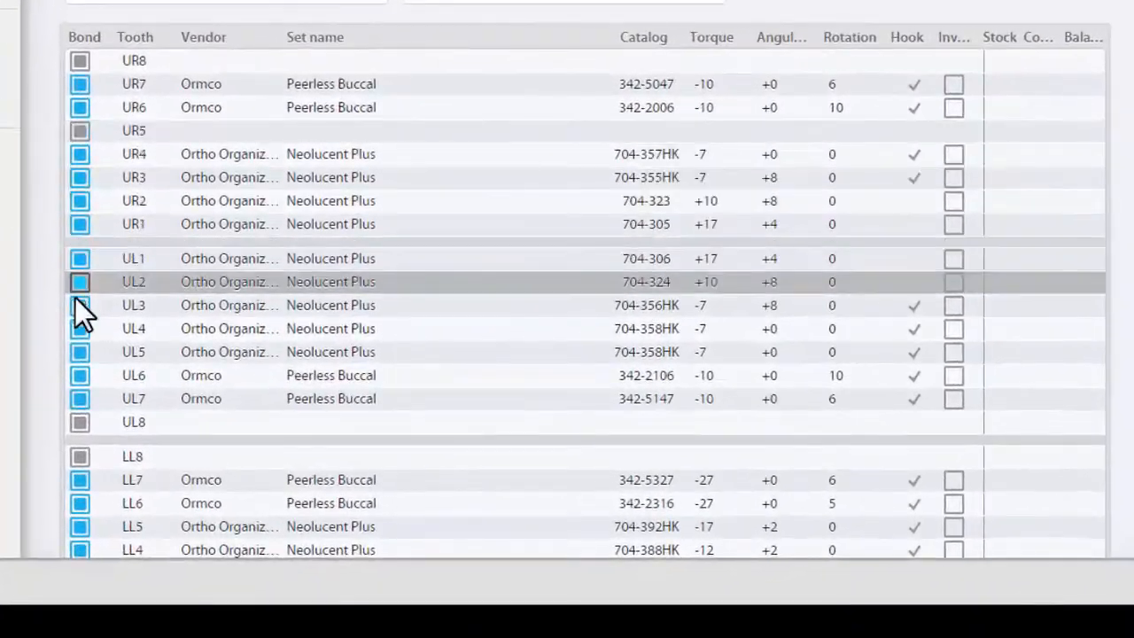
scroll(down, 3)
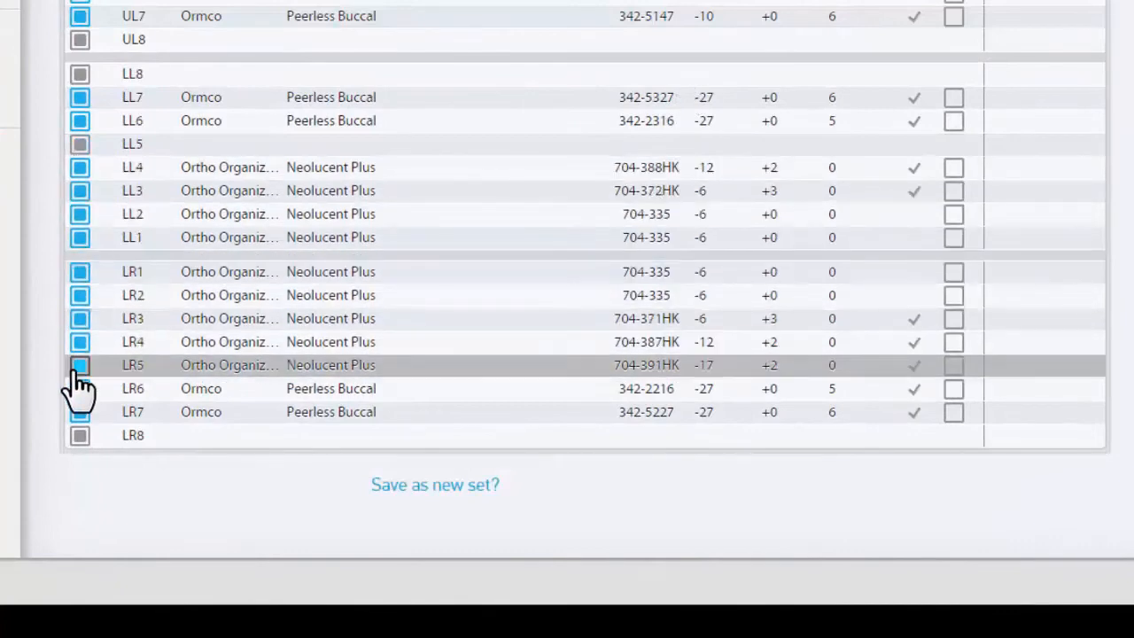
click(454, 84)
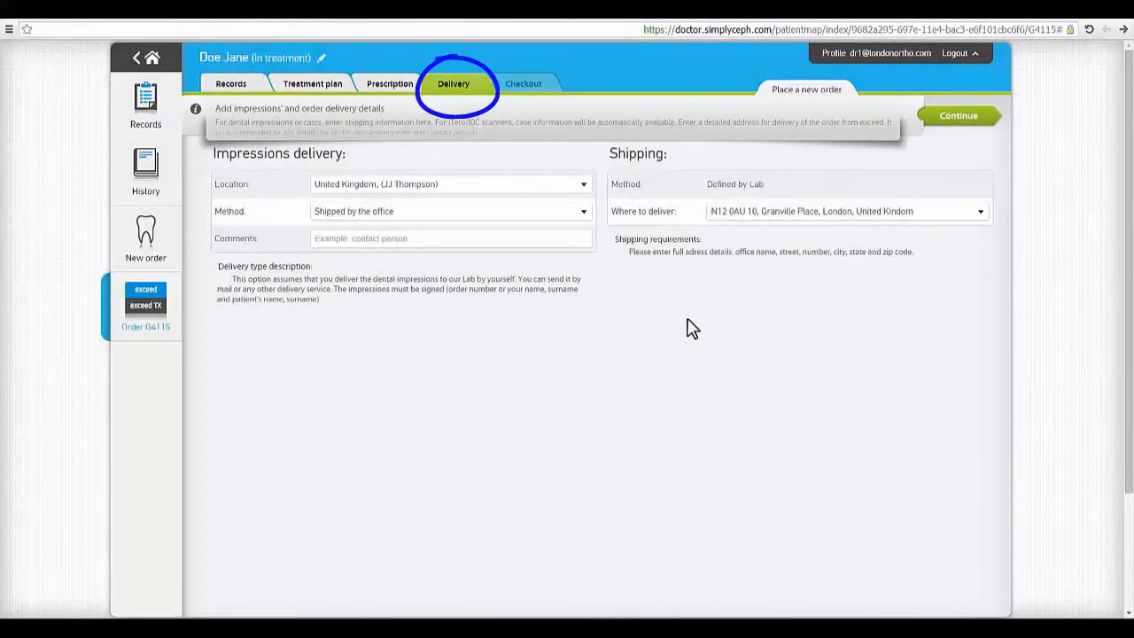
mouse_move(585, 193)
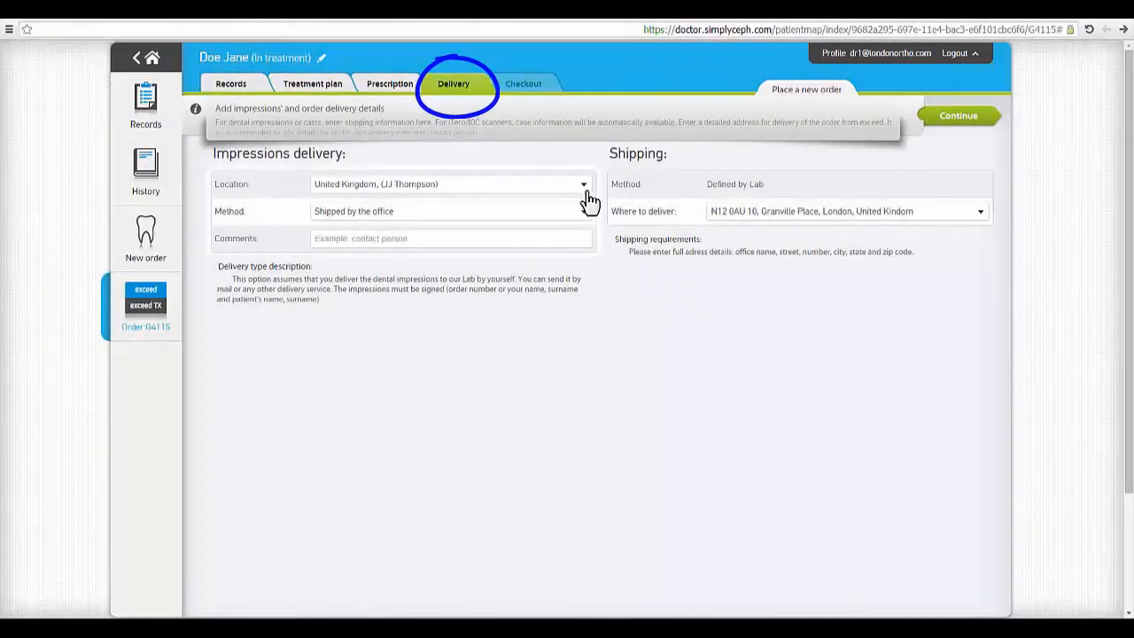
Keep the United Kingdom lab location with impressions shipped by the office
click(583, 185)
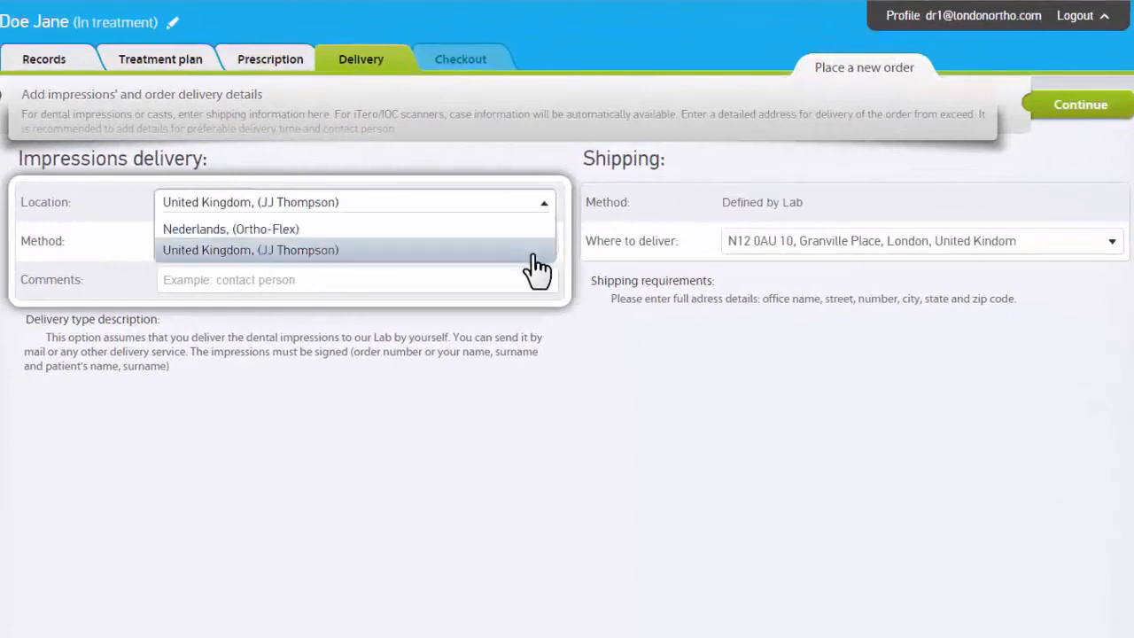
click(250, 250)
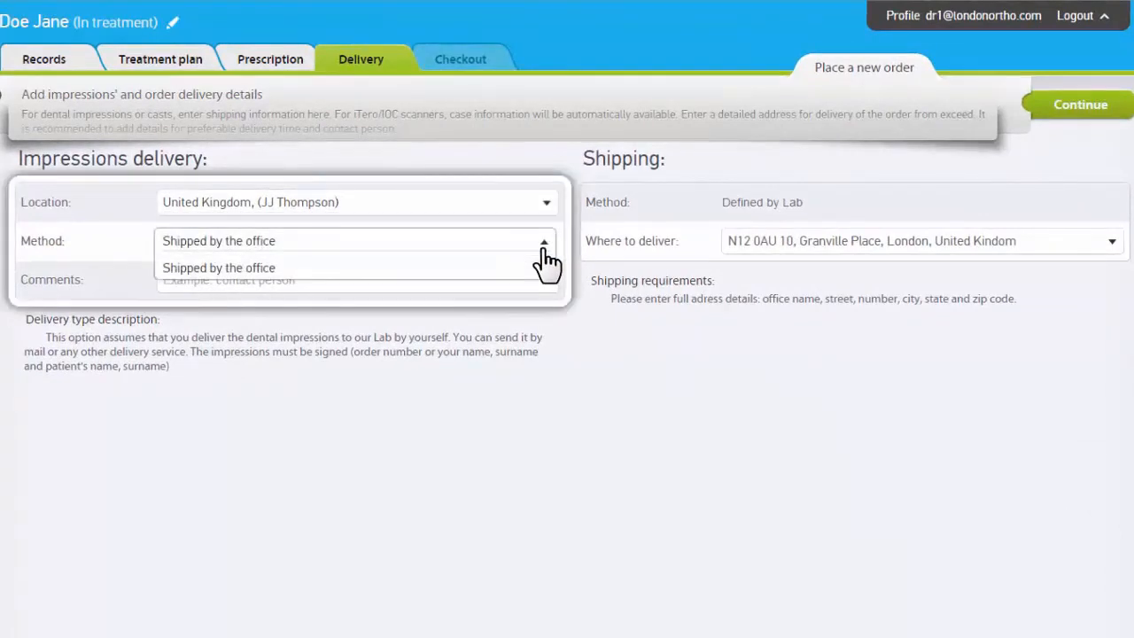
click(218, 267)
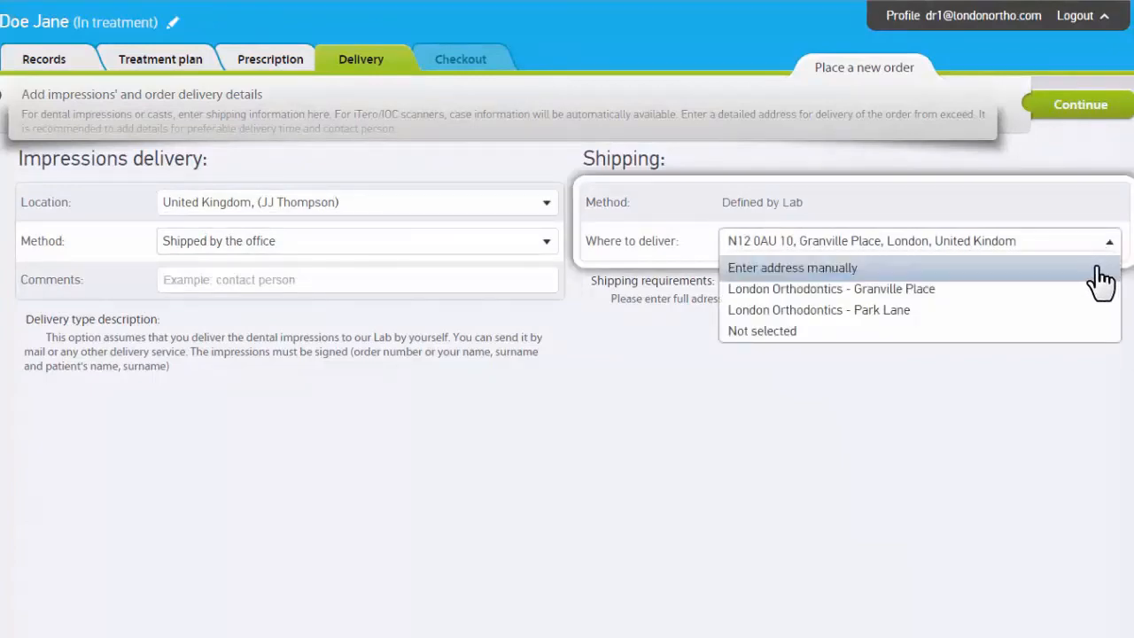
Deliver to London Orthodontics and send the completed order to eXceed
click(819, 308)
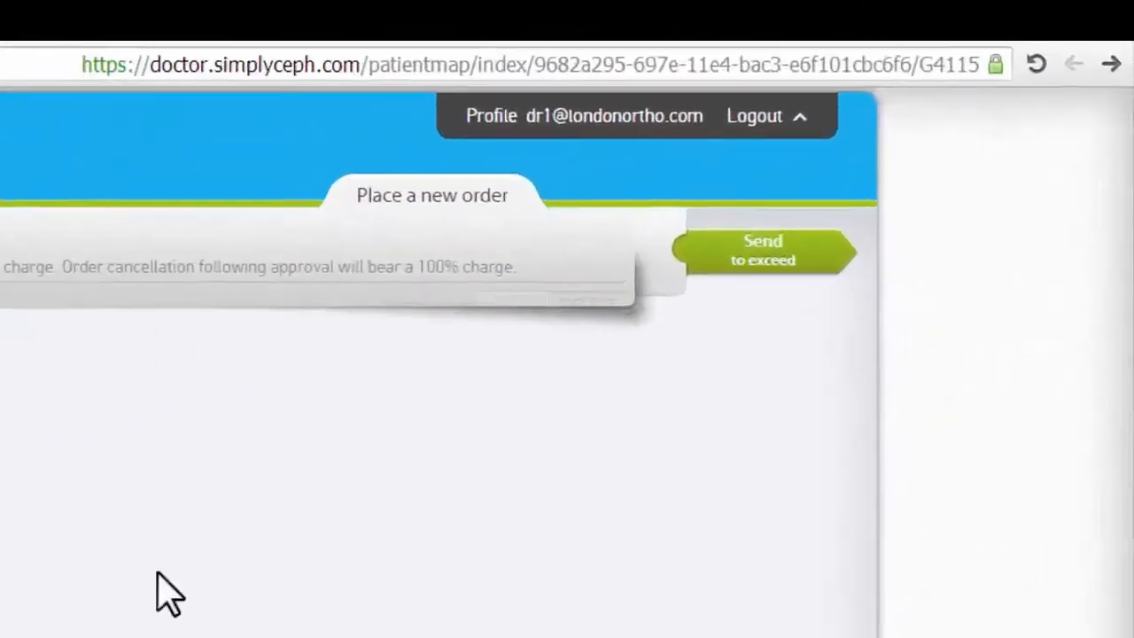
click(762, 250)
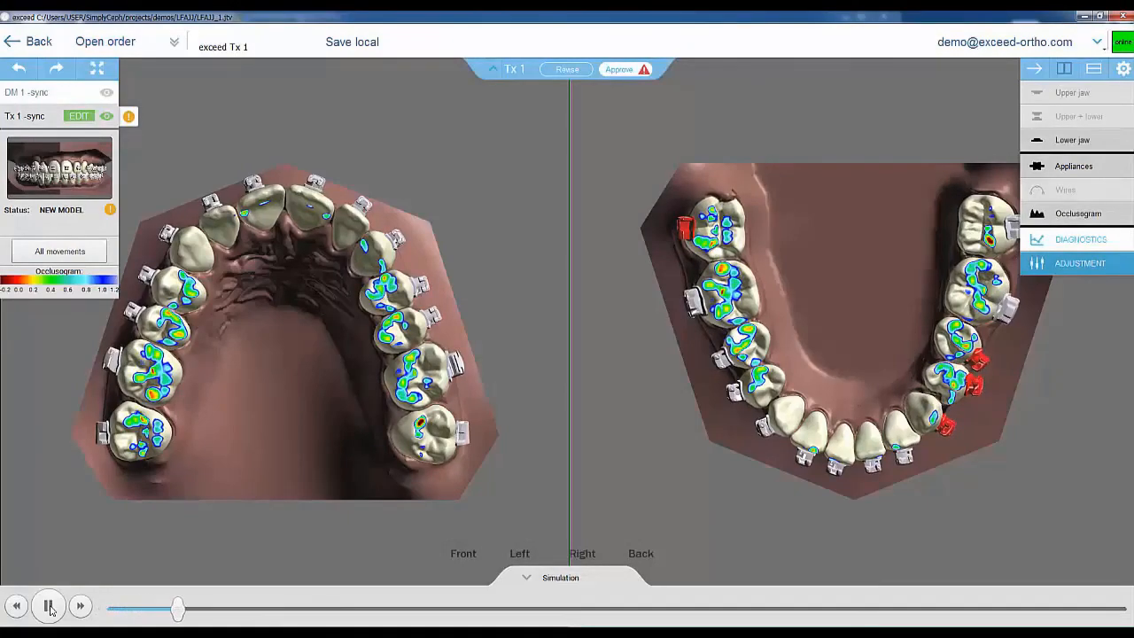
click(50, 607)
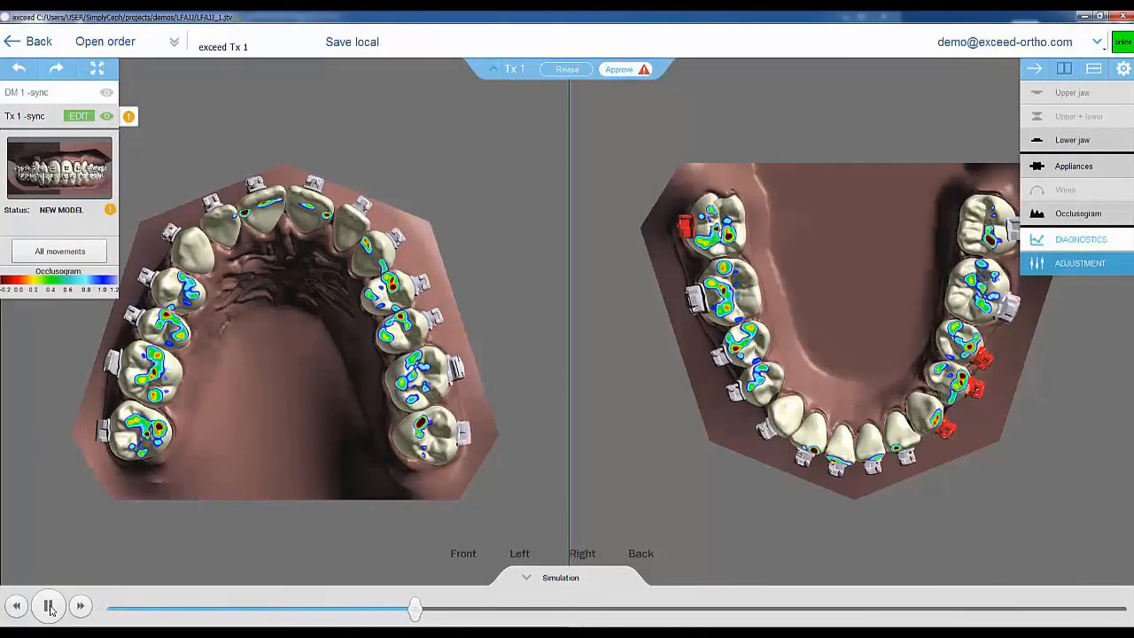